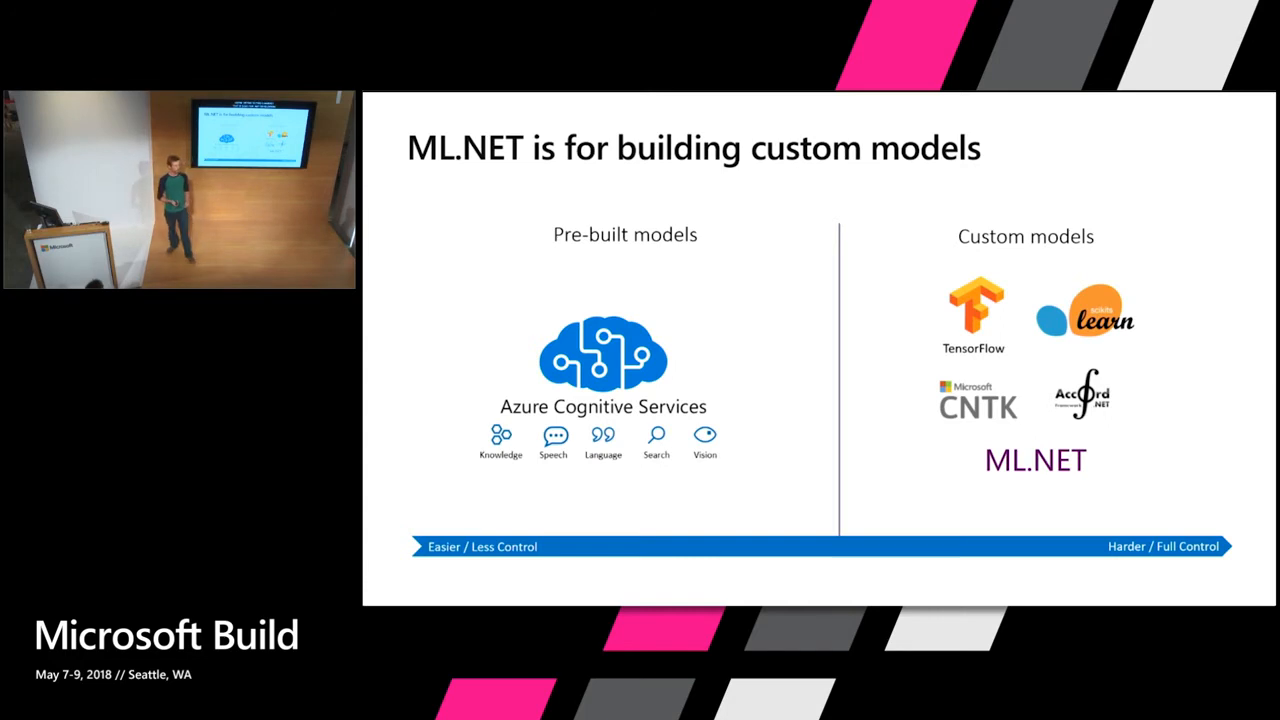
Advance the slideshow past the 'ML.NET is for building custom models' slide
{"action": "key", "text": "Right"}
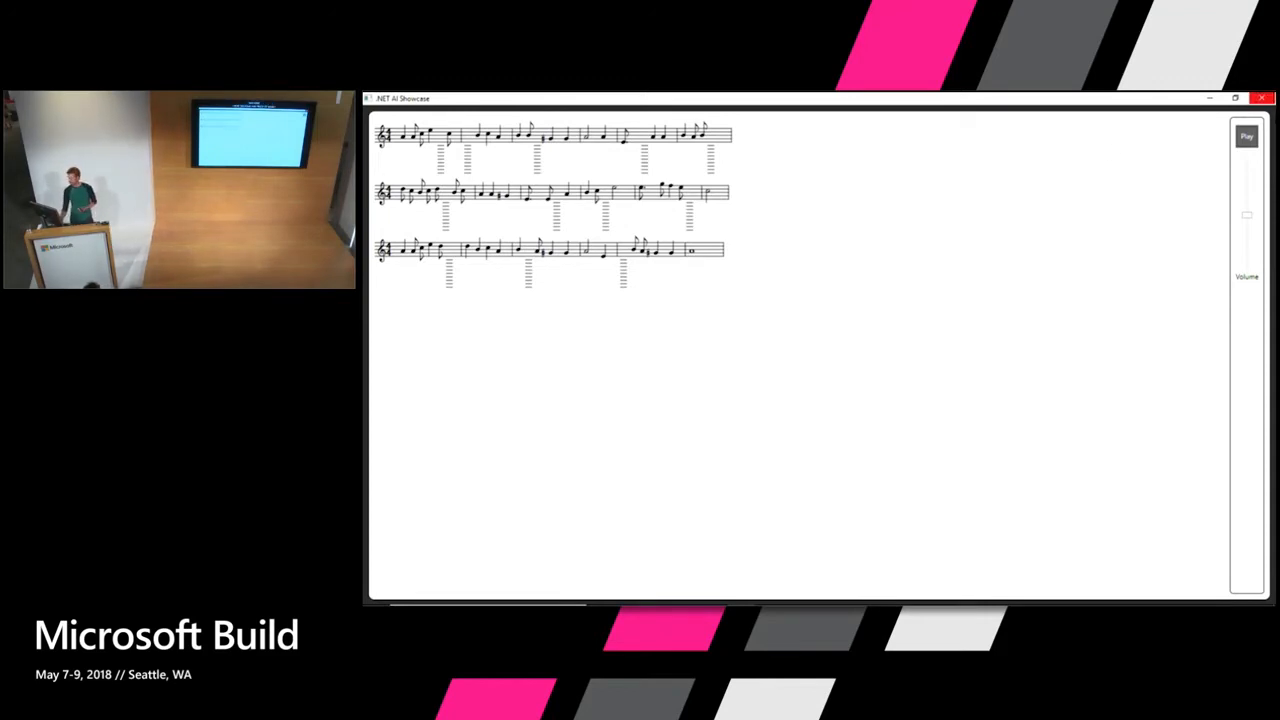
Play back the damaged melody with missing notes in the ML.NET Showcase window
{"action": "left_click", "coordinate": [1246, 136]}
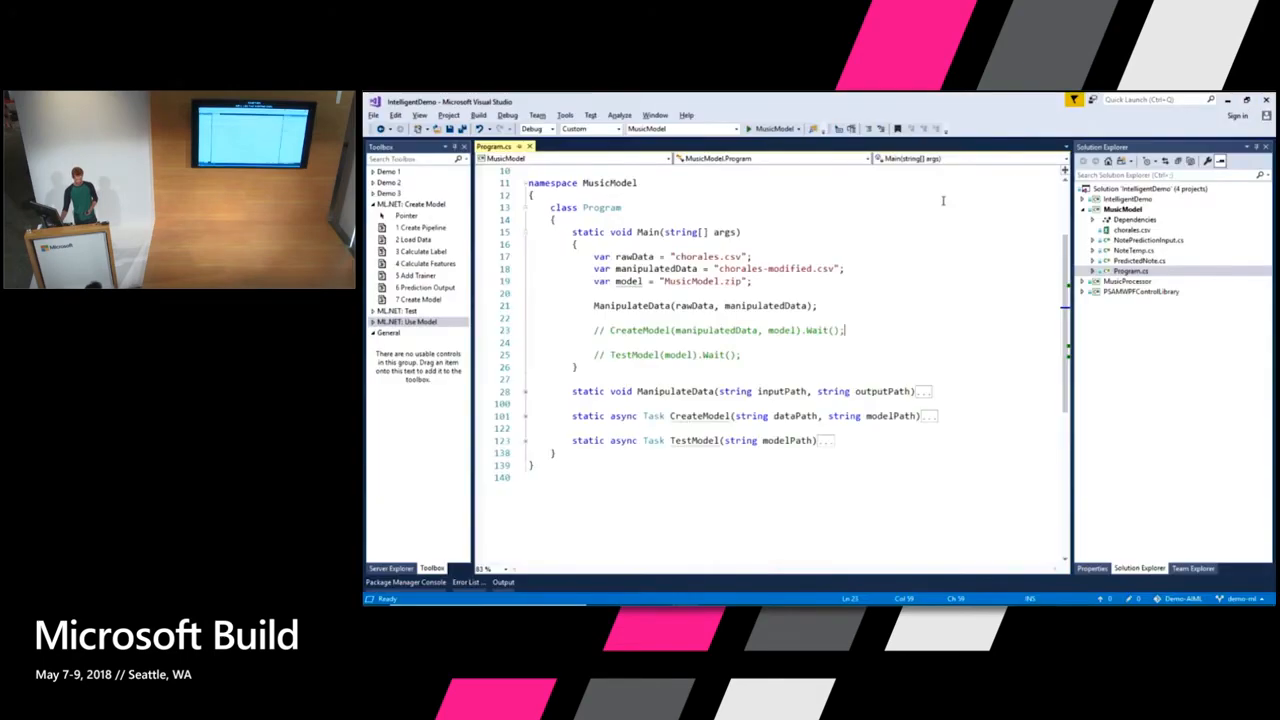
{"action": "key", "text": "alt+tab"}
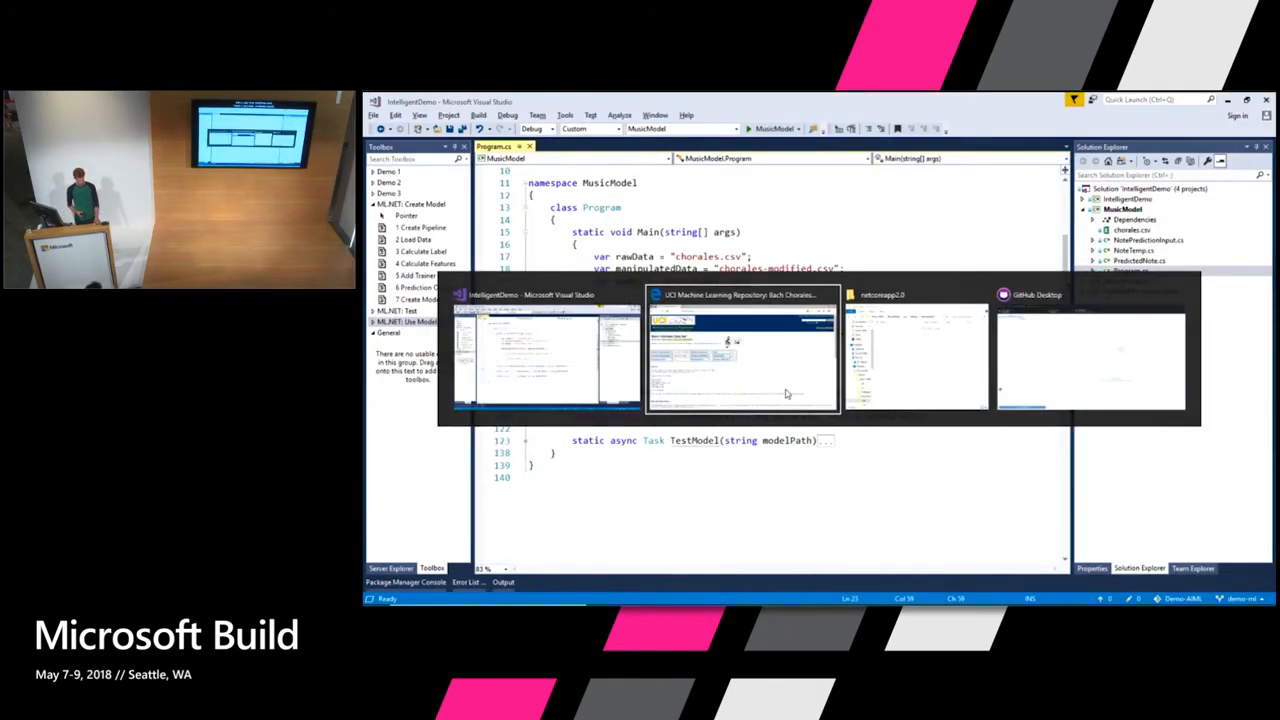
{"action": "left_click", "coordinate": [742, 350]}
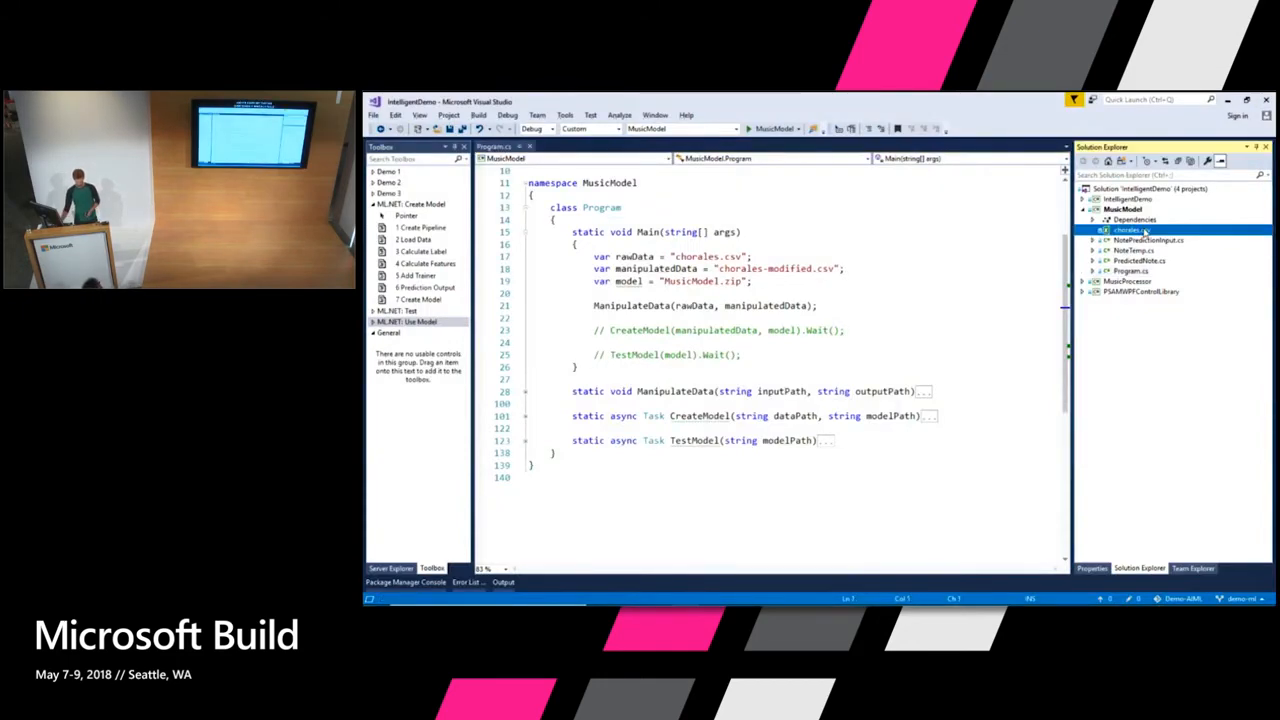
Open chorales.csv from Solution Explorer to view the chorale note data rows
{"action": "double_click", "coordinate": [1130, 230]}
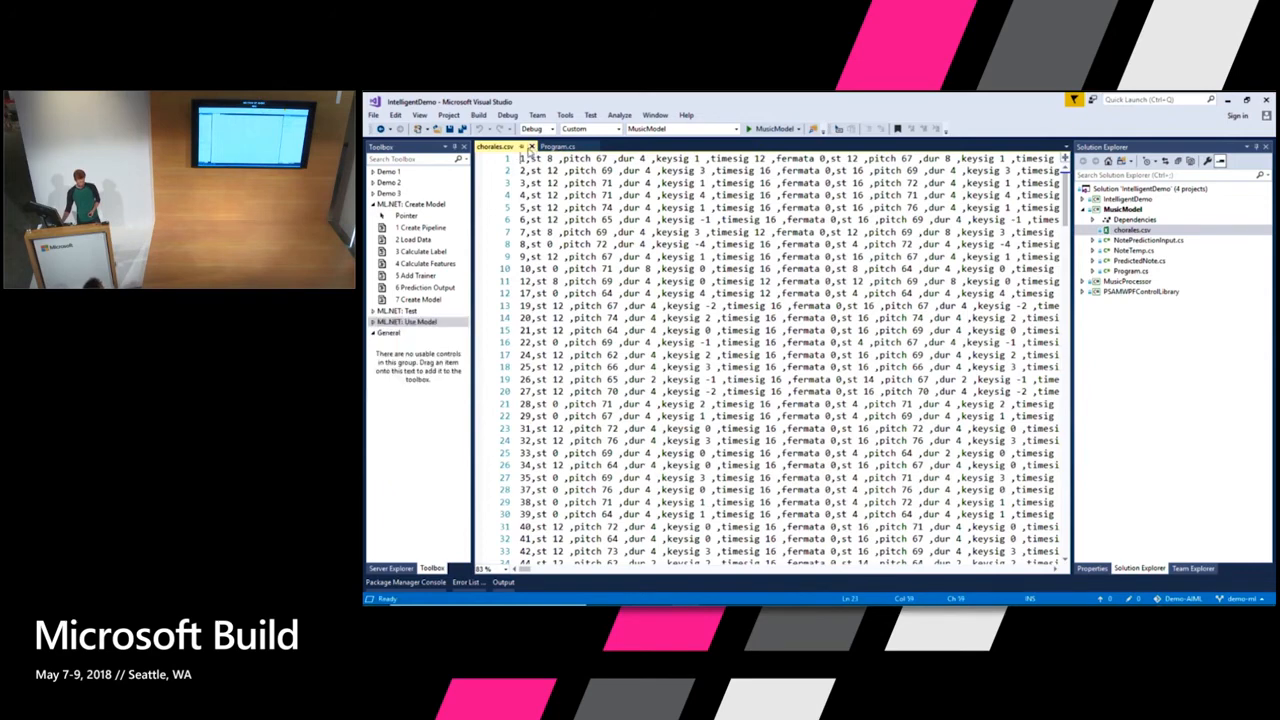
Return to the Program.cs editor with the Main method of the MusicModel project
{"action": "left_click", "coordinate": [558, 148]}
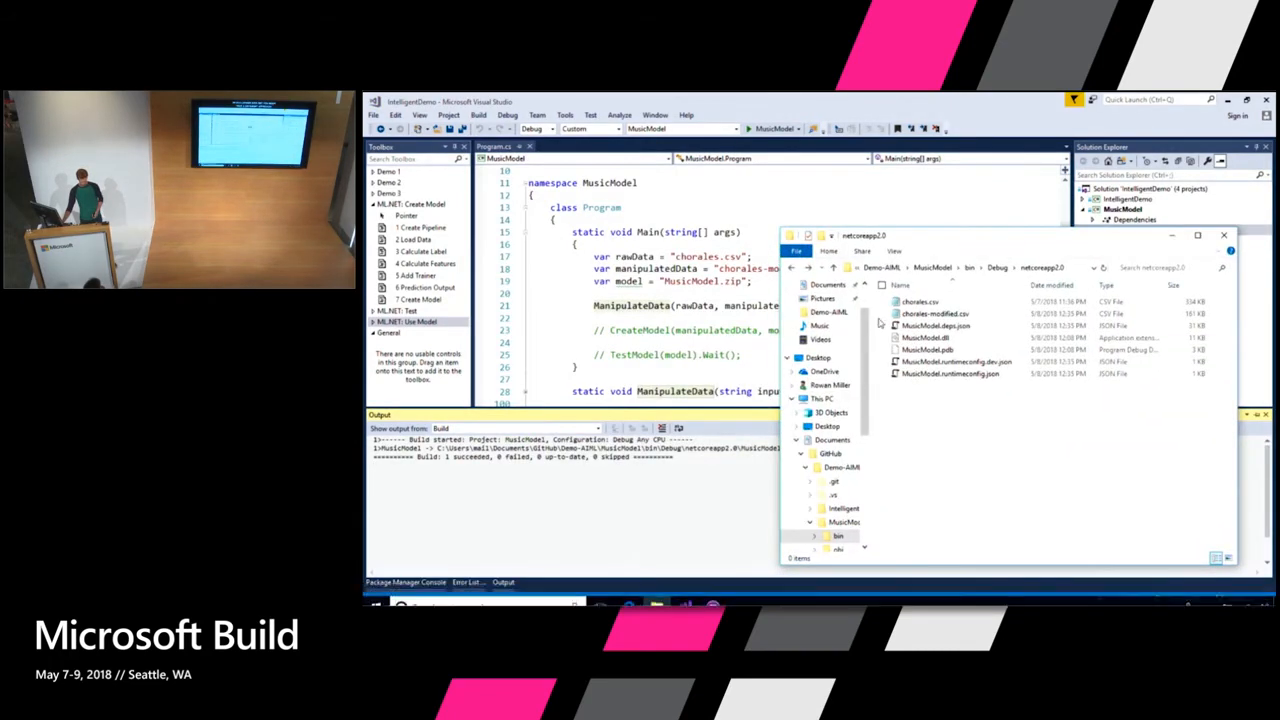
Open the generated chorales-modified.csv from the netcoreapp2.0 output folder
{"action": "left_click", "coordinate": [936, 312]}
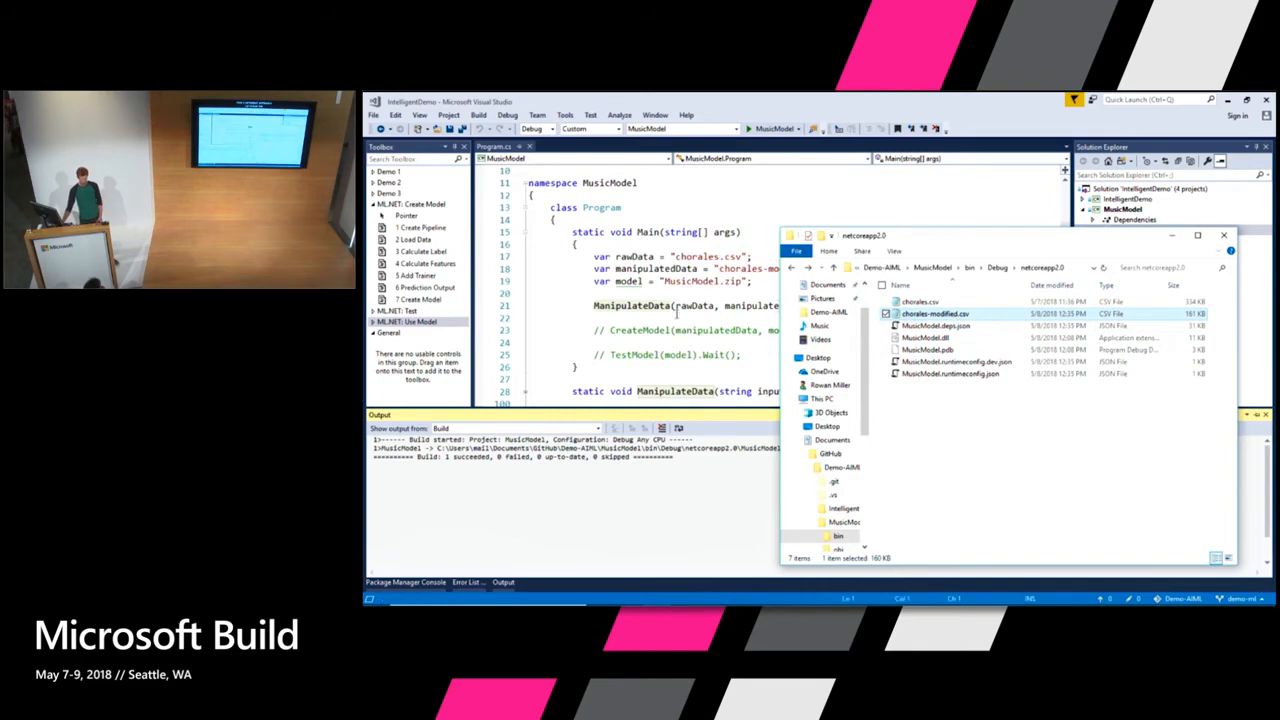
{"action": "double_click", "coordinate": [936, 312]}
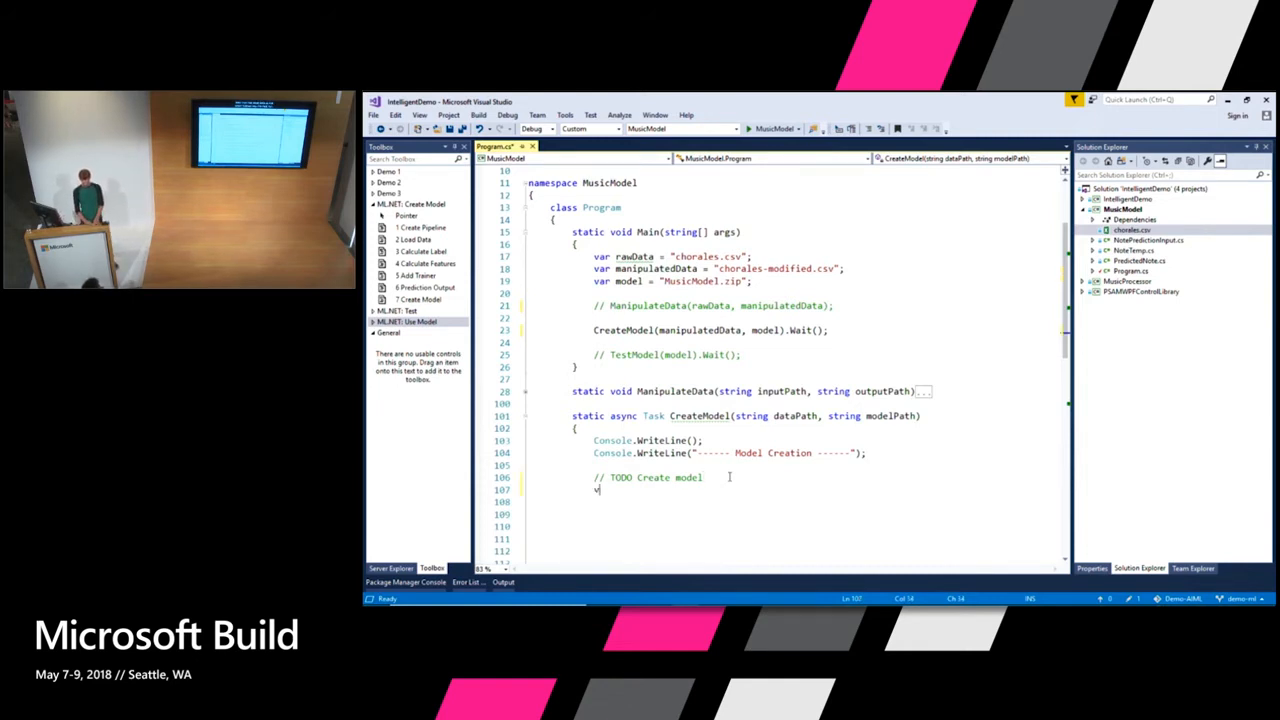
Declare 'var pipeline = new LearningPipeline();' at the start of CreateModel
{"action": "type", "text": "var pipe"}
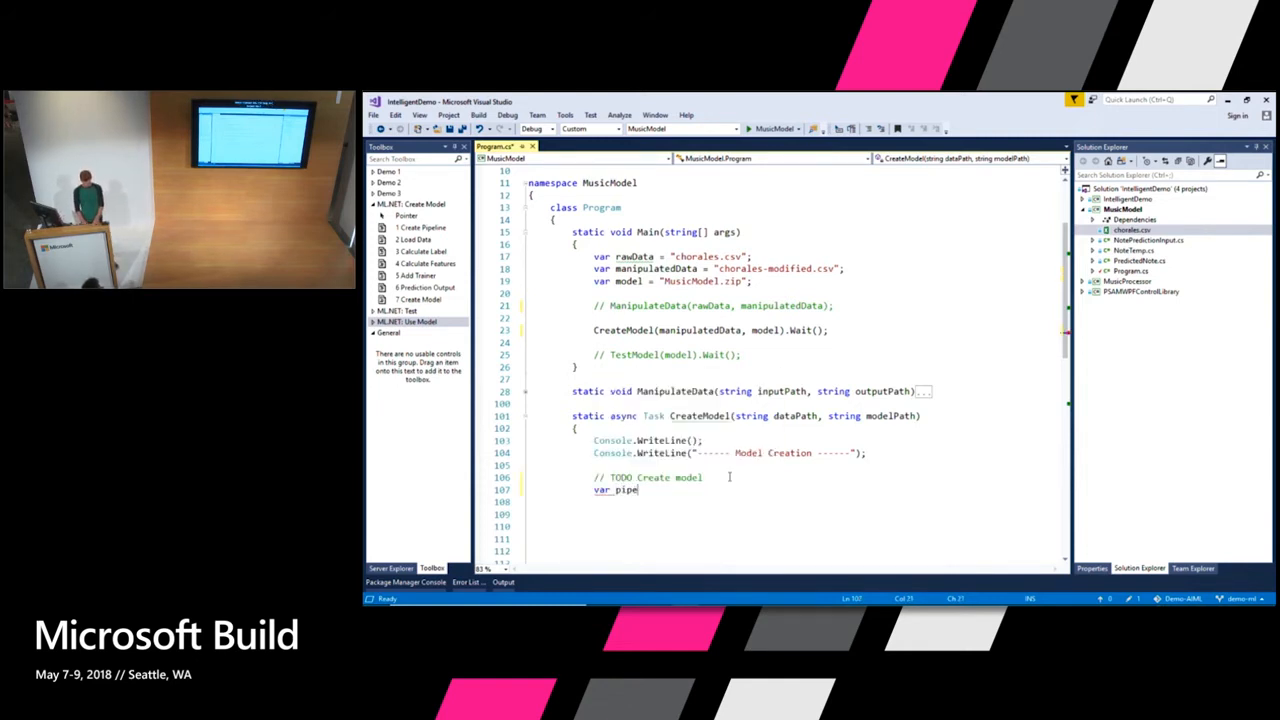
{"action": "type", "text": "line"}
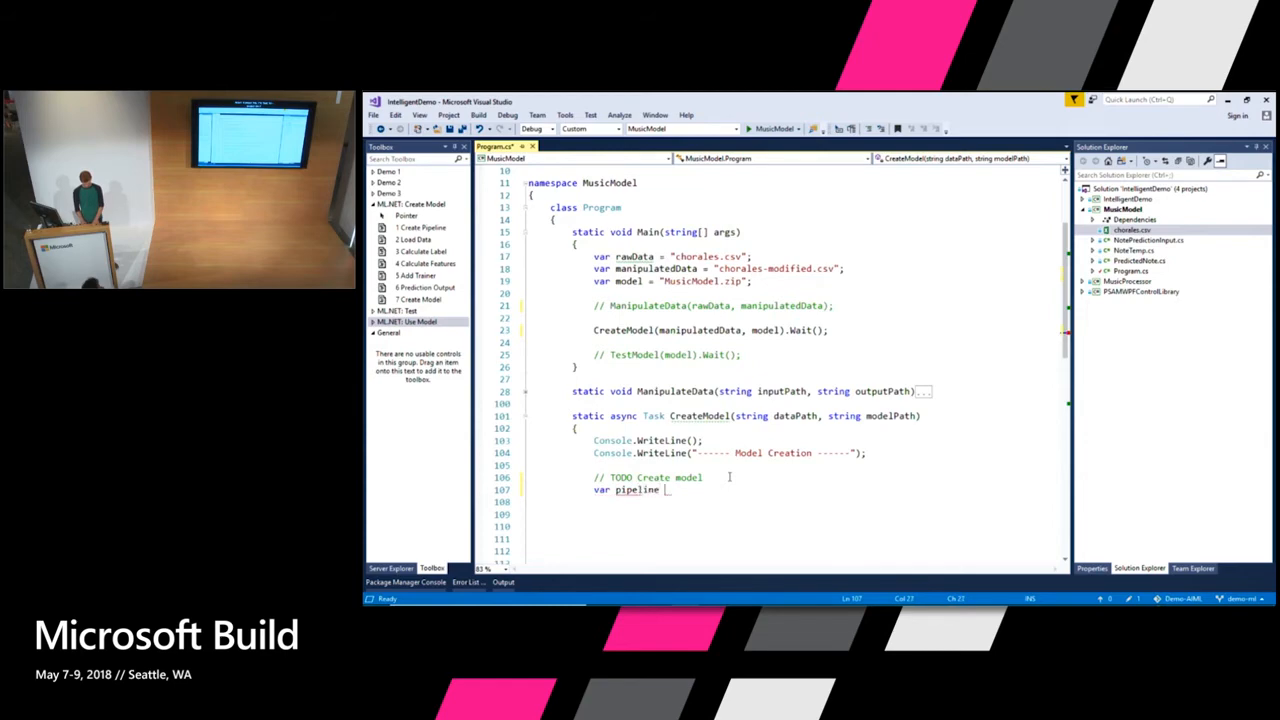
{"action": "type", "text": "= new lear"}
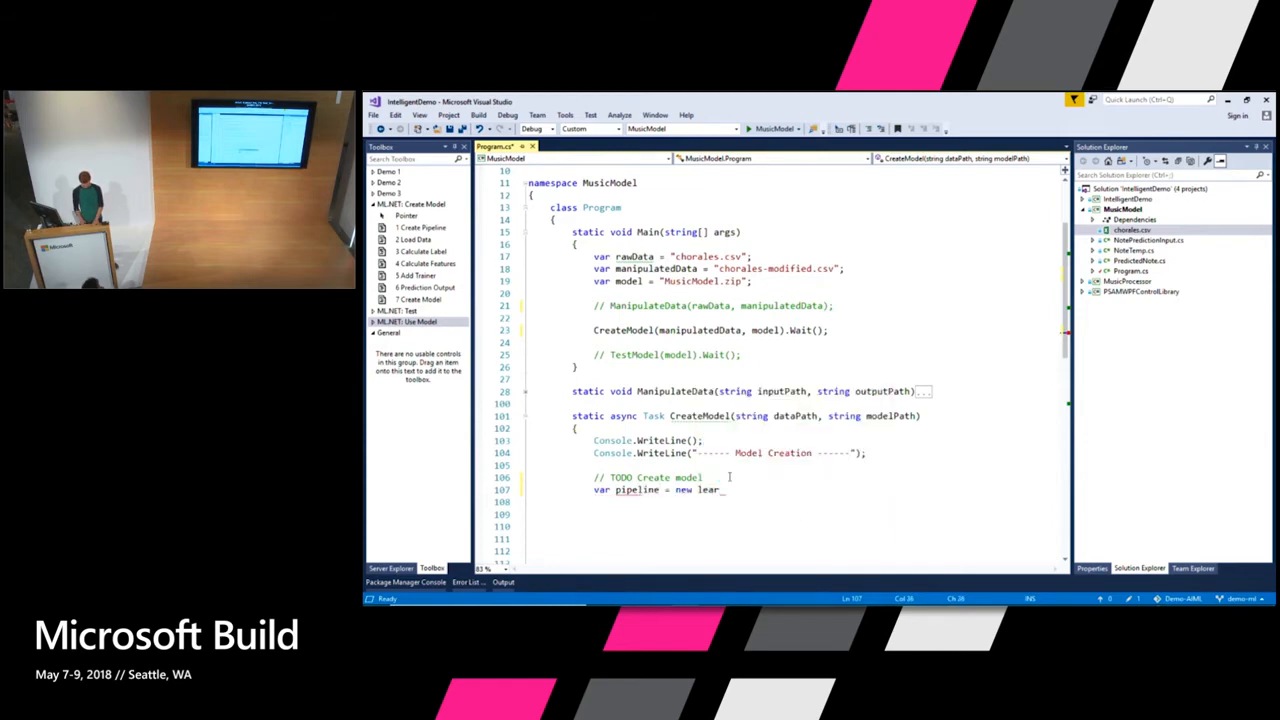
{"action": "type", "text": "LearningPipeline();"}
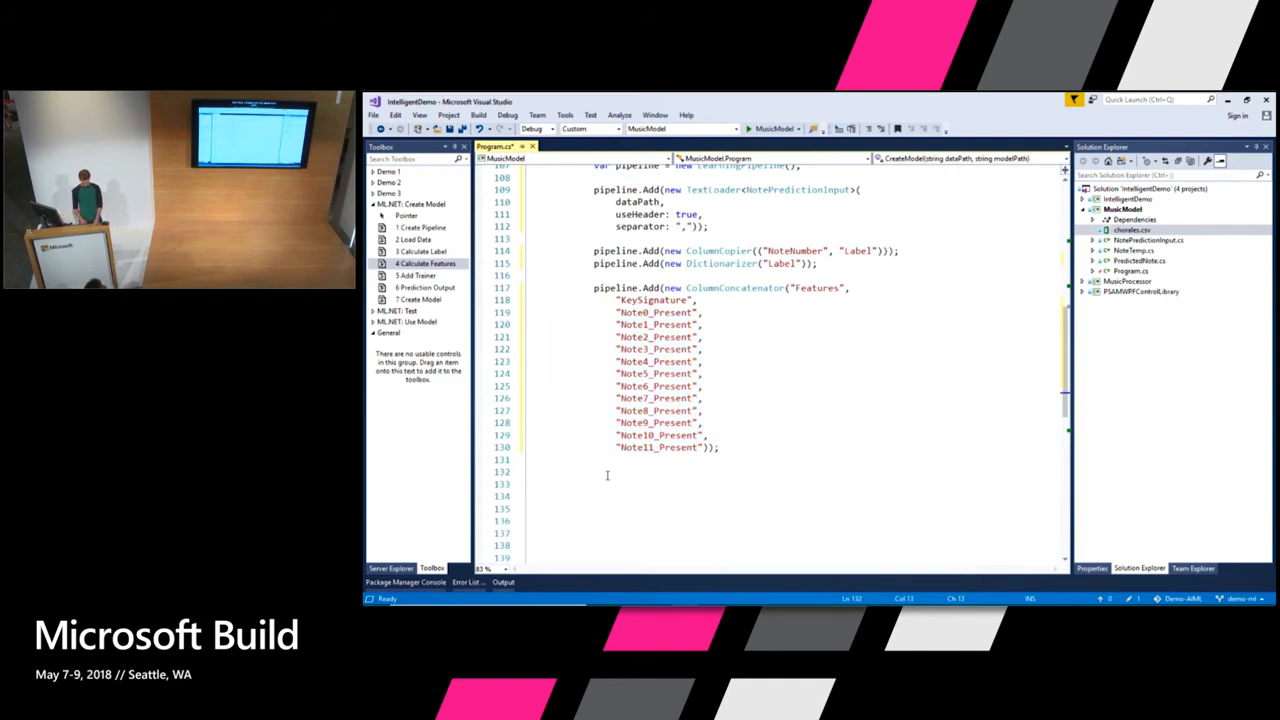
Begin a 'pipeline.Add(new Sto…' step after the Features concatenation
{"action": "type", "text": "pipeline.a"}
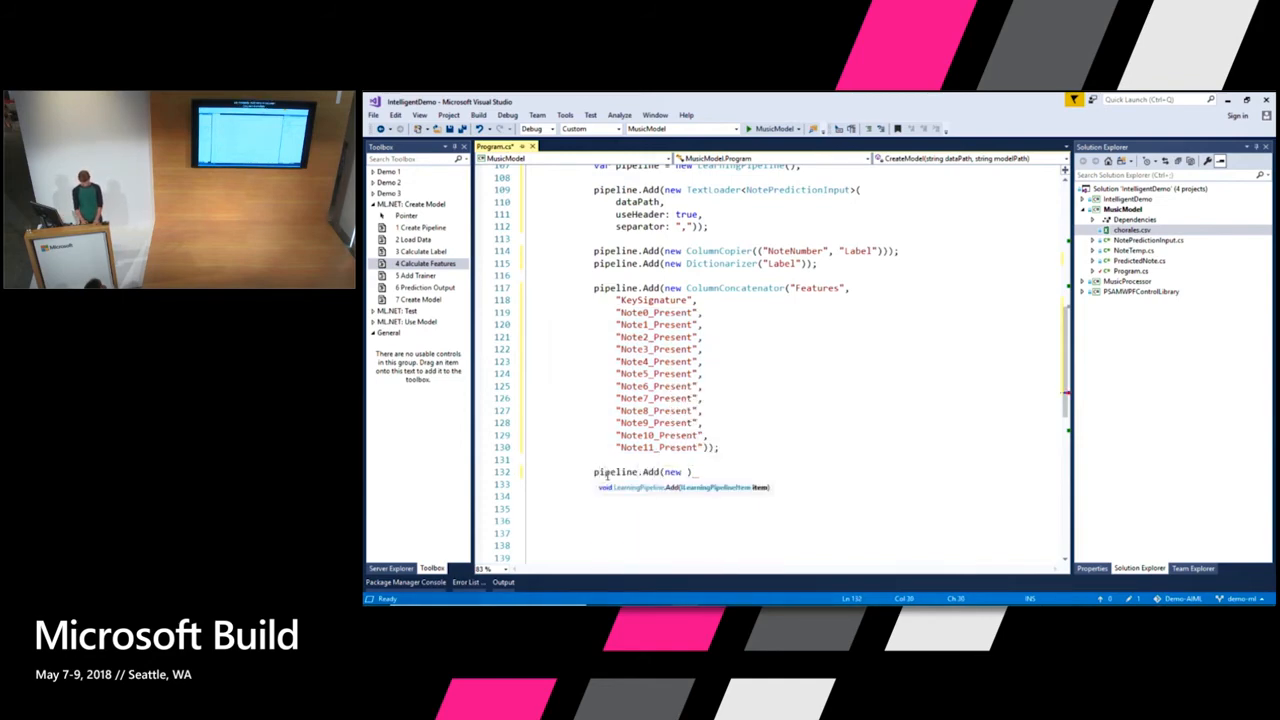
{"action": "type", "text": "sto"}
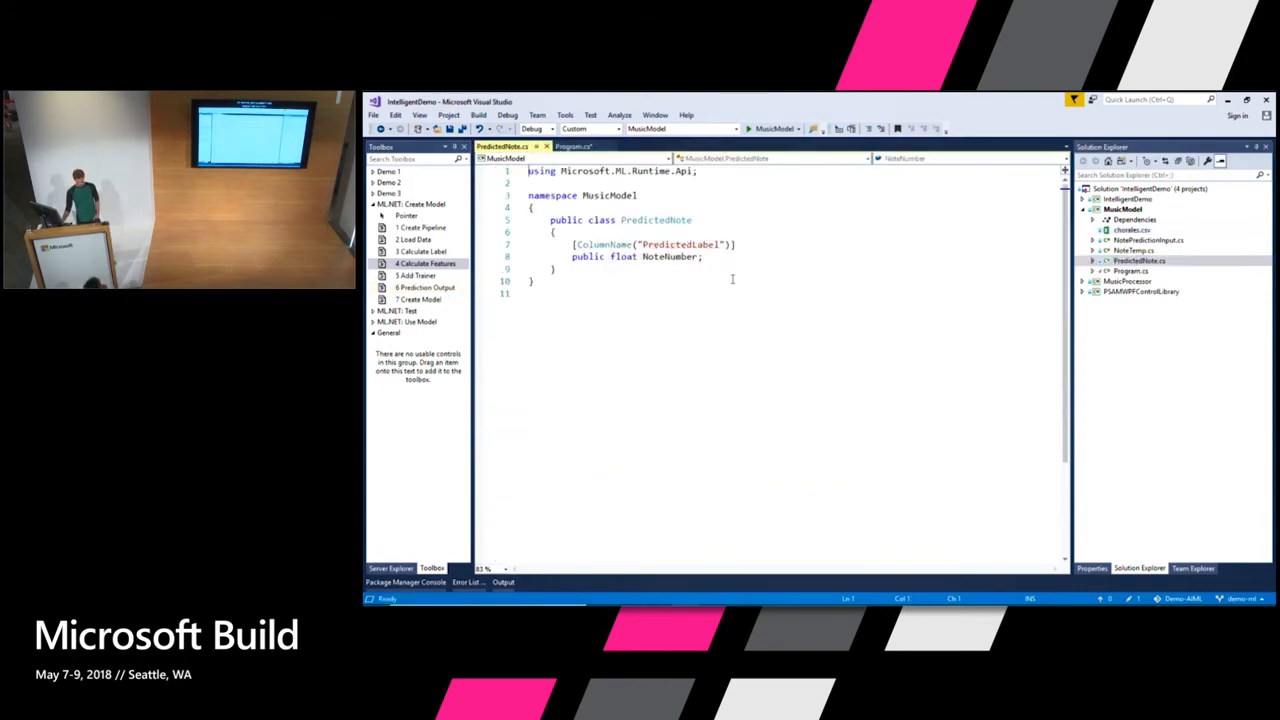
{"action": "double_click", "coordinate": [670, 256]}
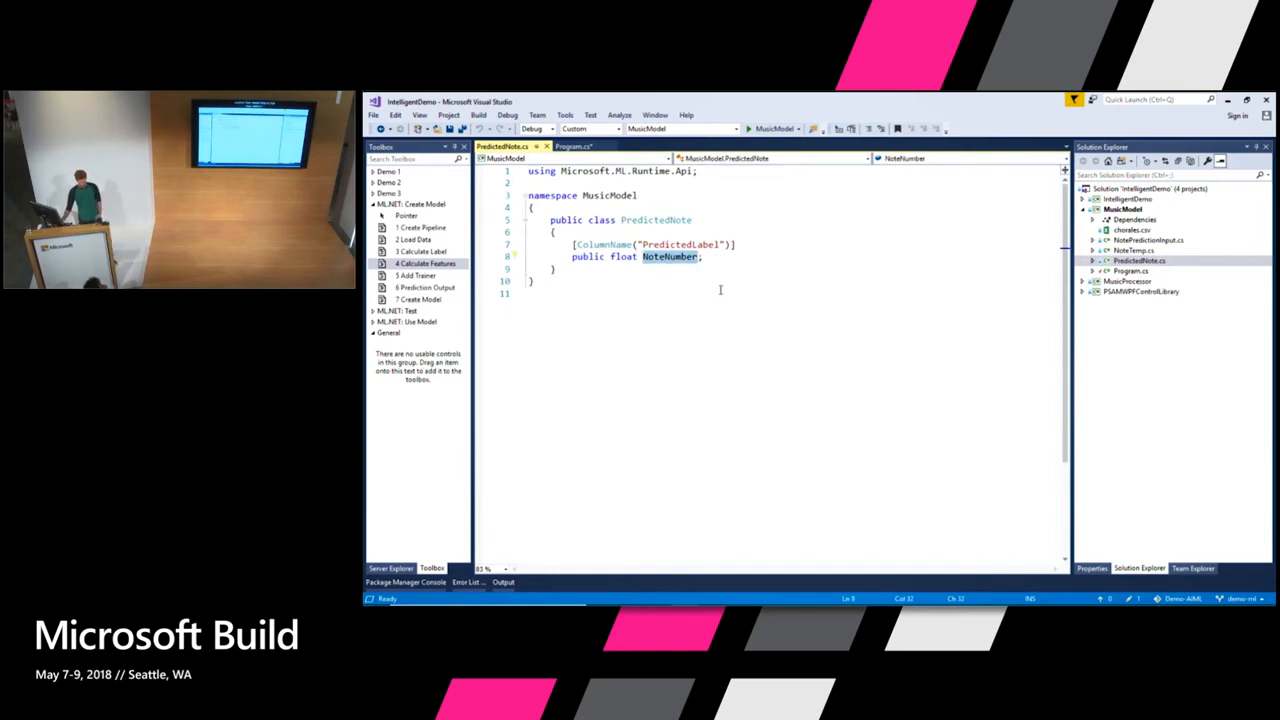
{"action": "left_click", "coordinate": [496, 146]}
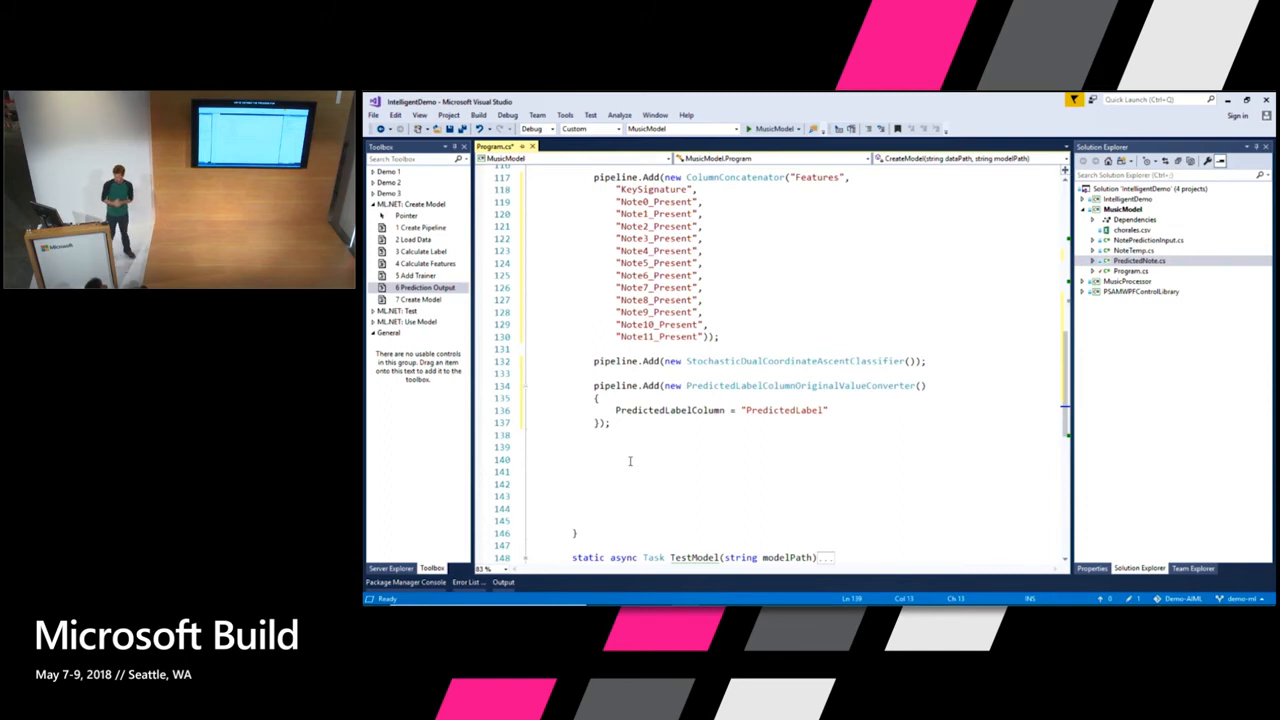
Write 'var model = pipeline.Train<NotePredictionInput, PredictedNotes>()' to train the model
{"action": "type", "text": "var mod"}
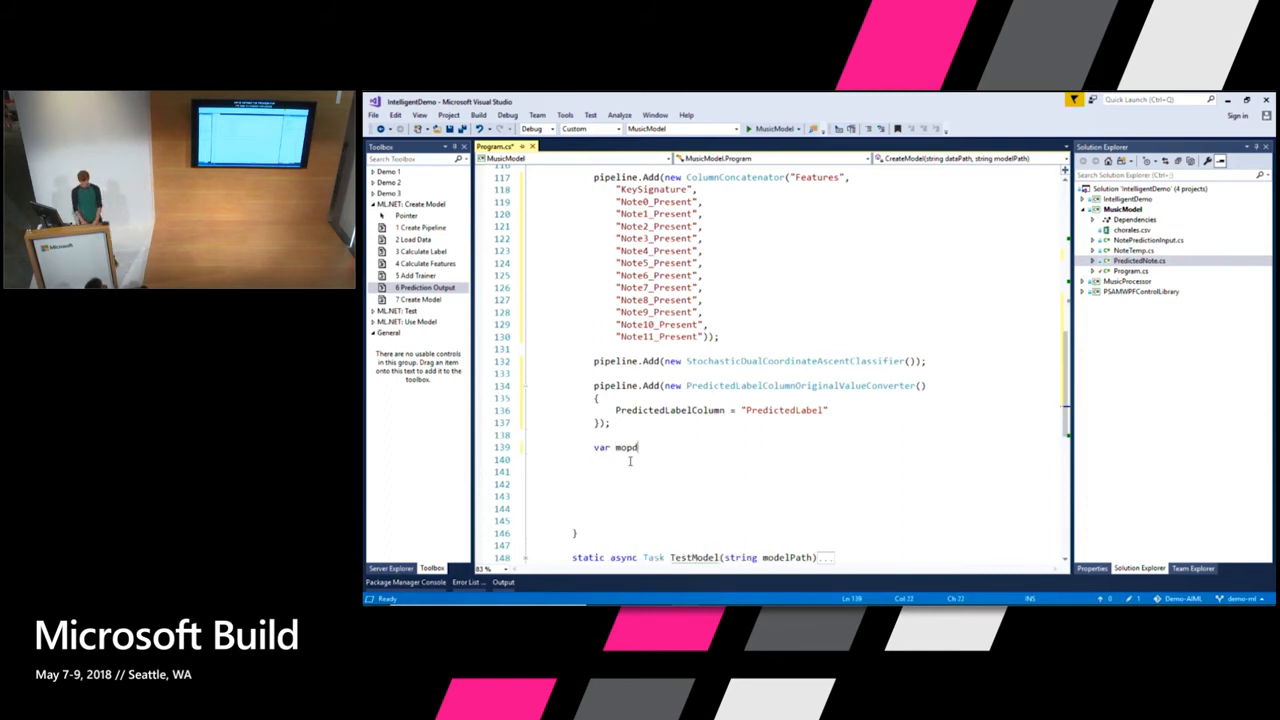
{"action": "type", "text": "el"}
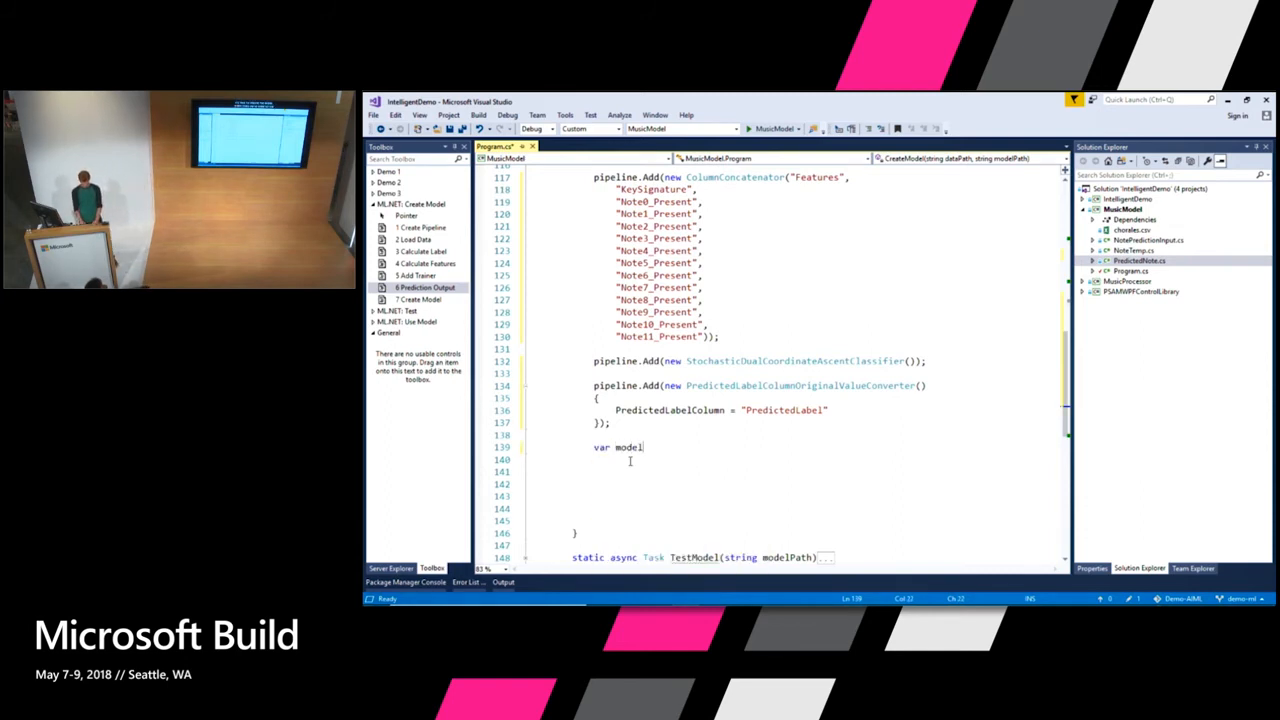
{"action": "type", "text": "= pipeline"}
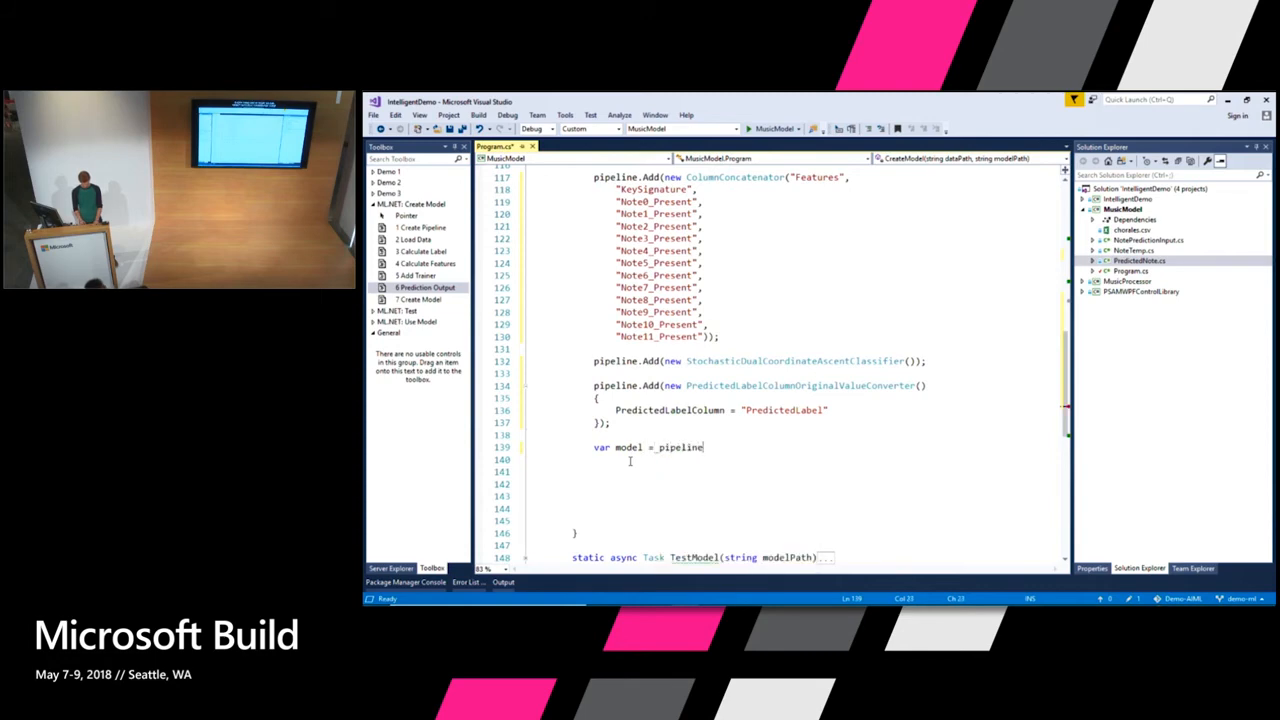
{"action": "type", "text": ".Train<>"}
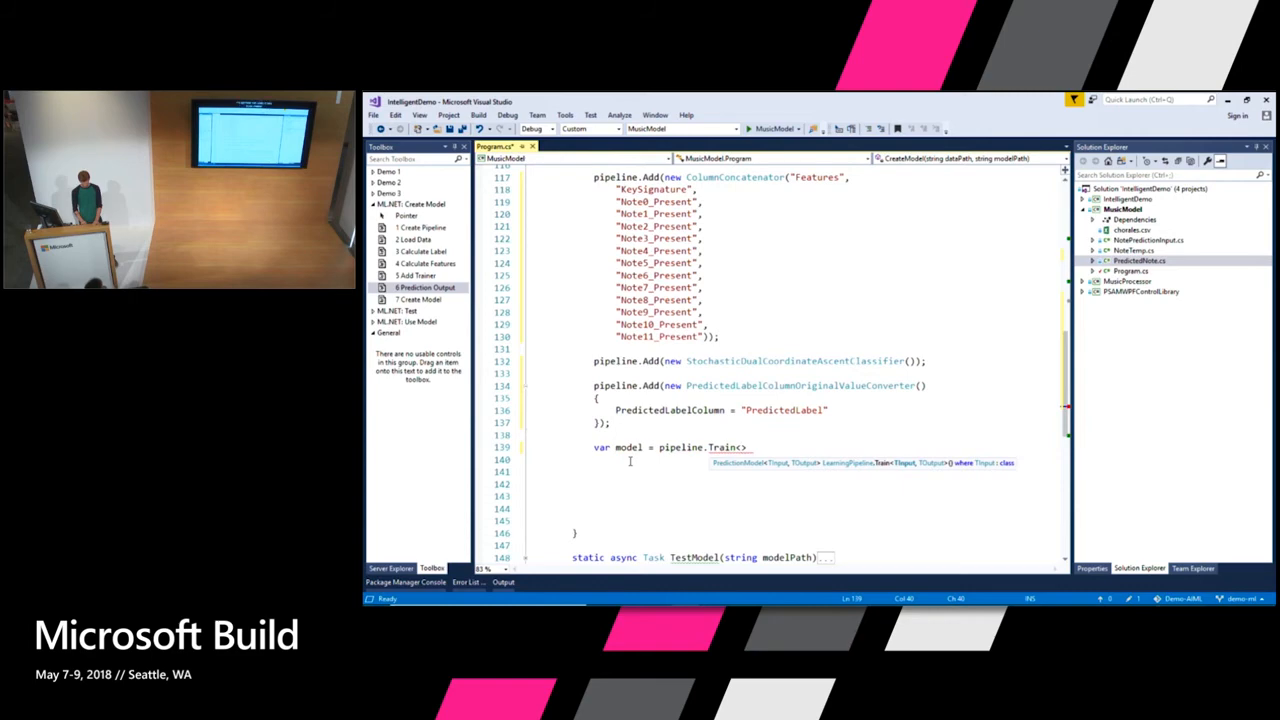
{"action": "type", "text": "note"}
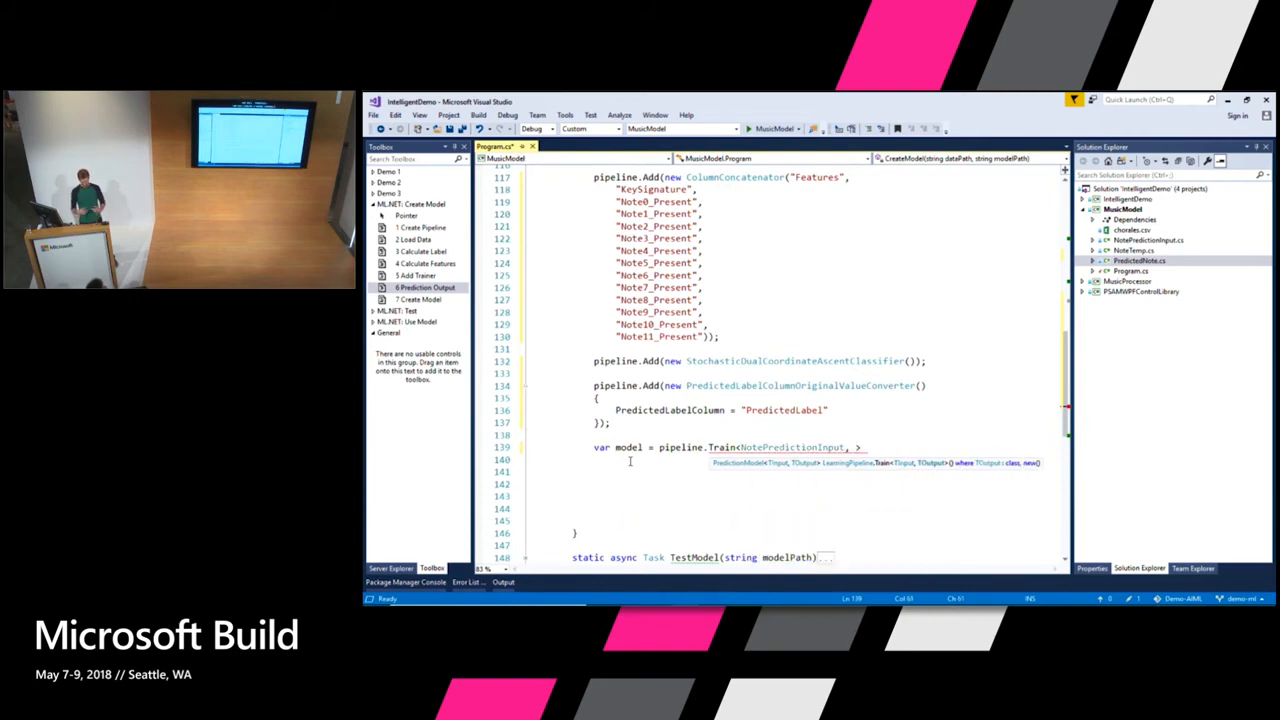
{"action": "type", "text": "predicate"}
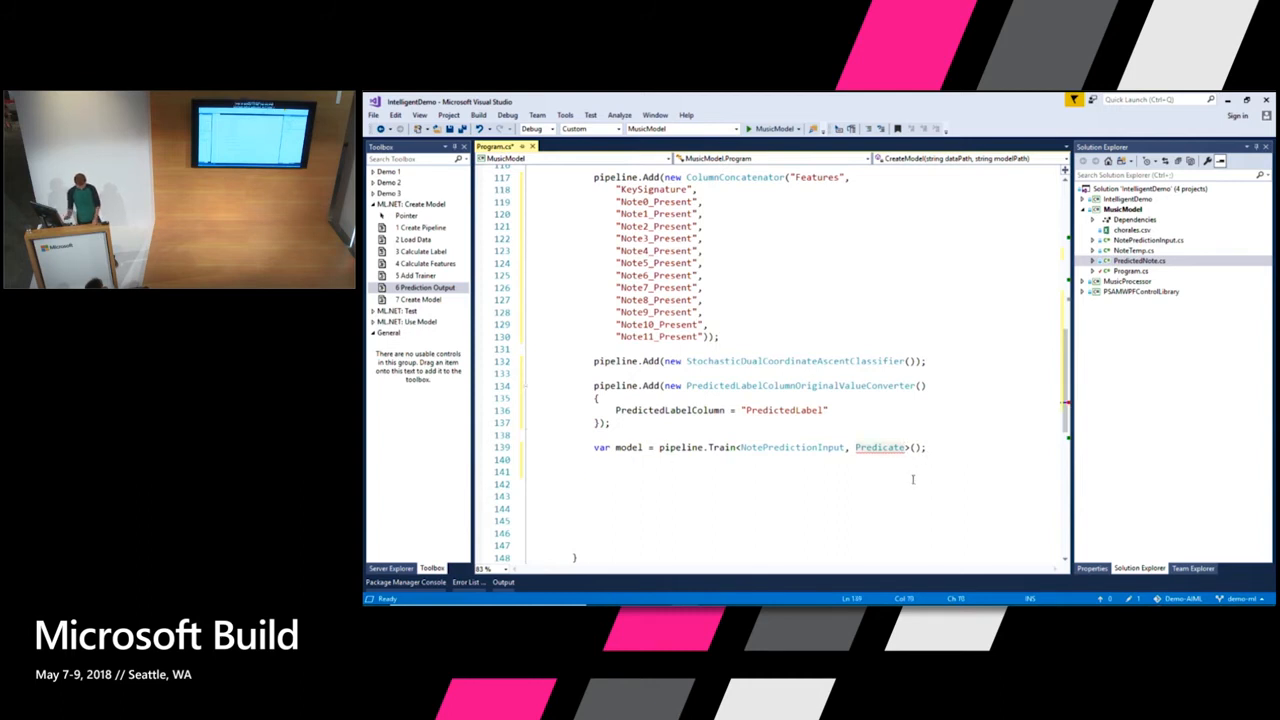
{"action": "key", "text": "Backspace"}
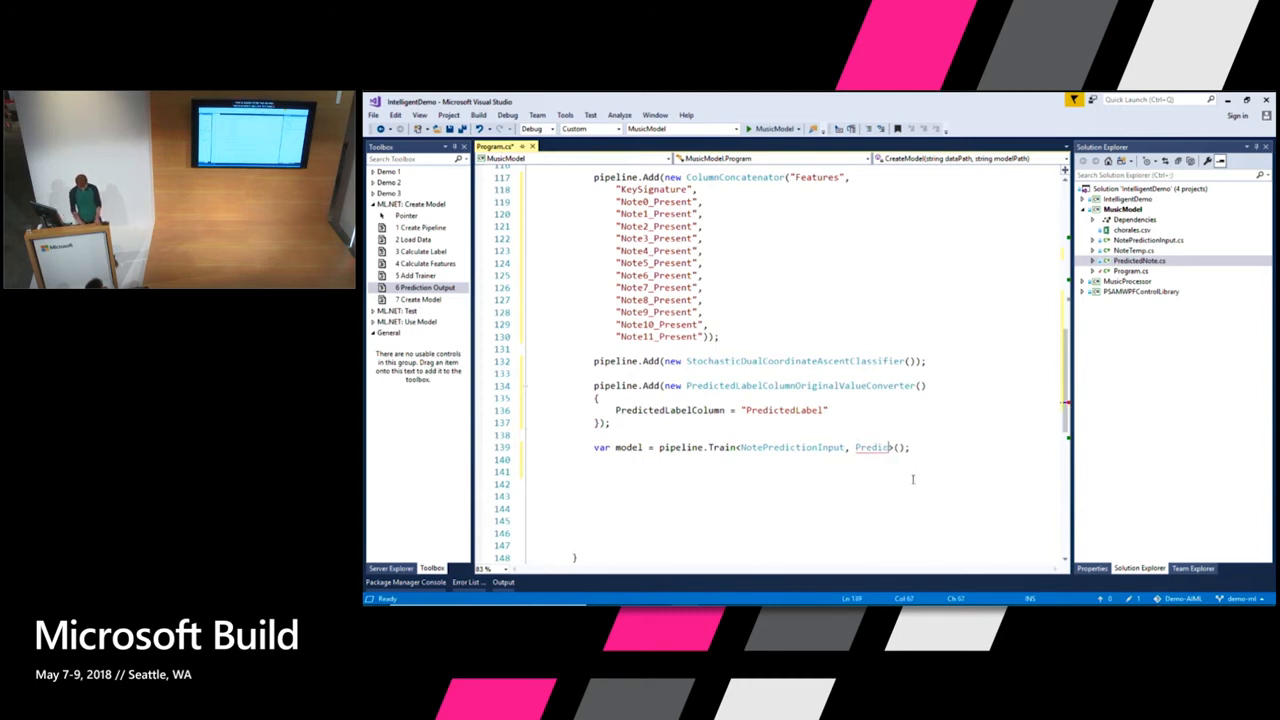
{"action": "type", "text": "Predic"}
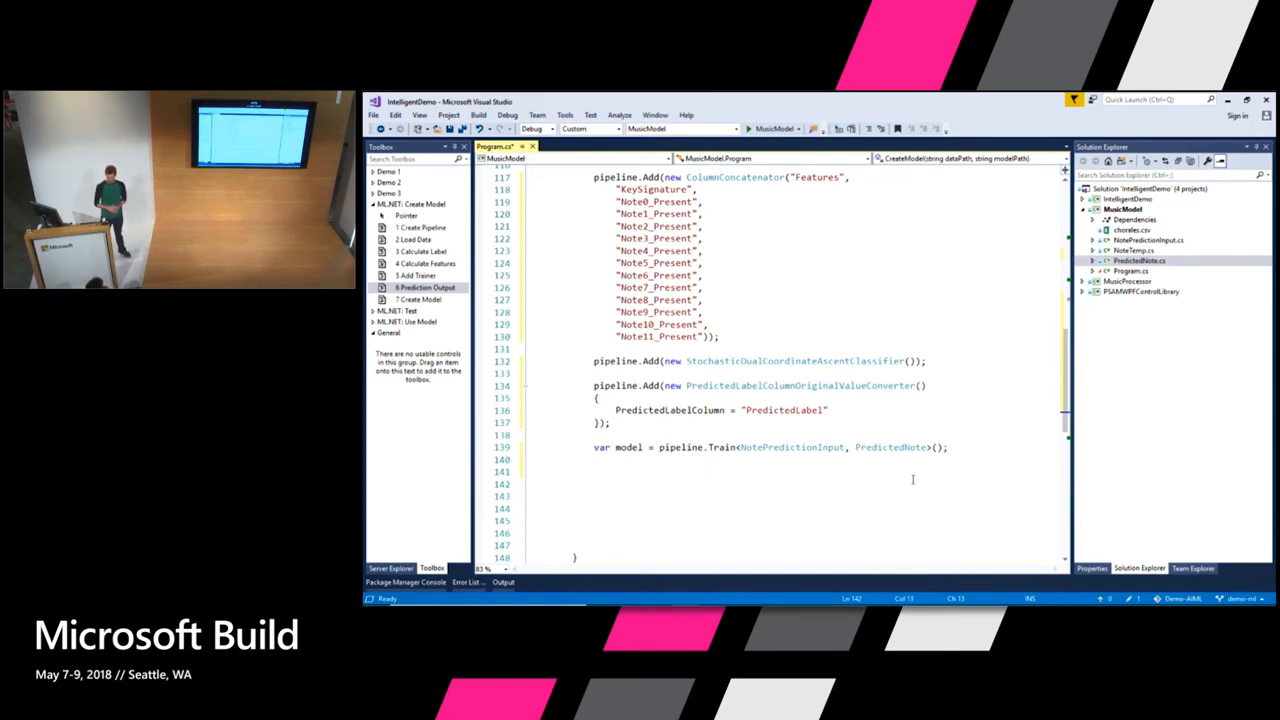
Add 'await model.WriteAsync(modelPath)' to save the trained model
{"action": "type", "text": "model.wr"}
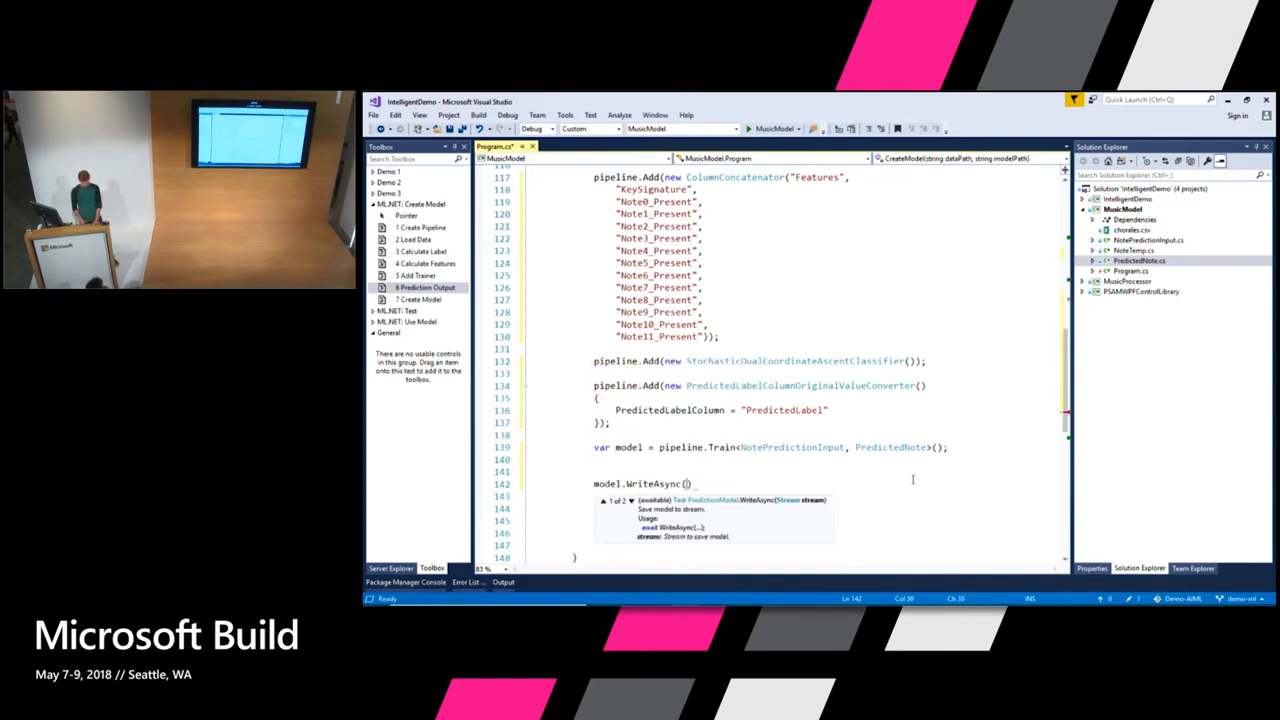
{"action": "type", "text": "modelpa"}
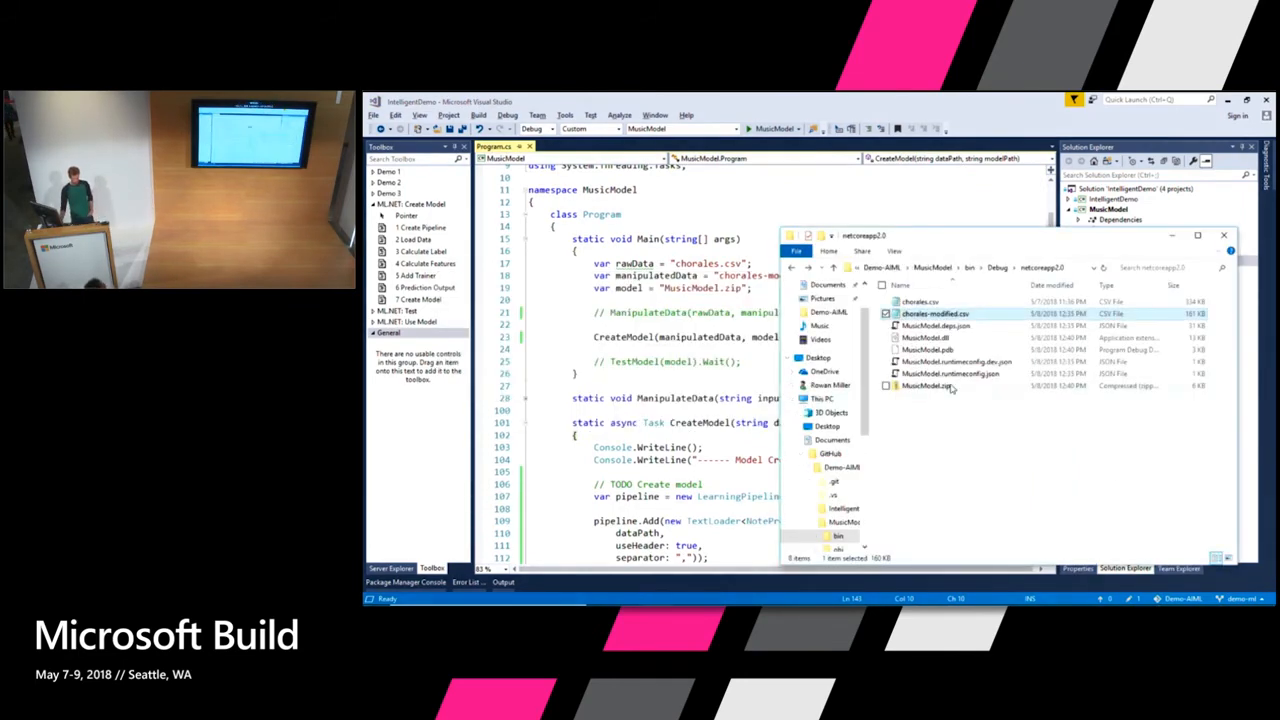
Inspect the newly created MusicModel.zip in the app's output folder
{"action": "left_click", "coordinate": [924, 386]}
{"action": "type", "text": "// "}
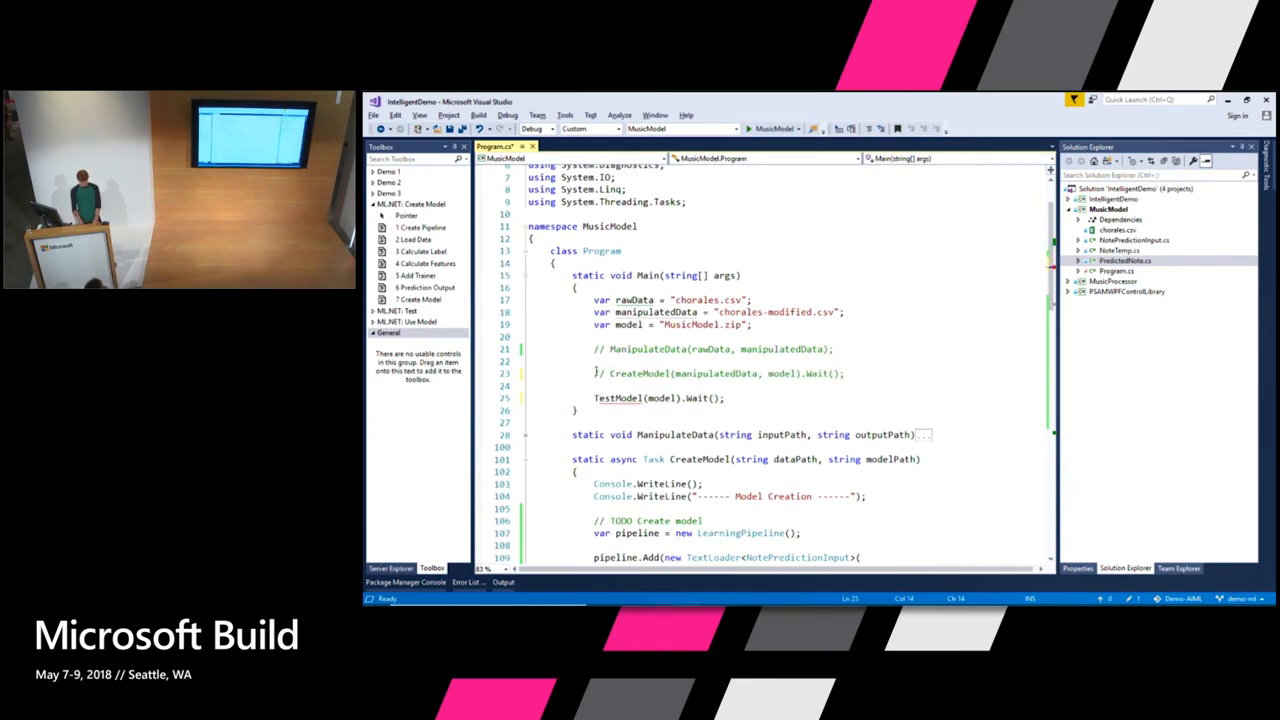
Scroll down in Program.cs to the TestModel method with its NotePredictionInput sample
{"action": "scroll", "scroll_direction": "down", "scroll_amount": 3}
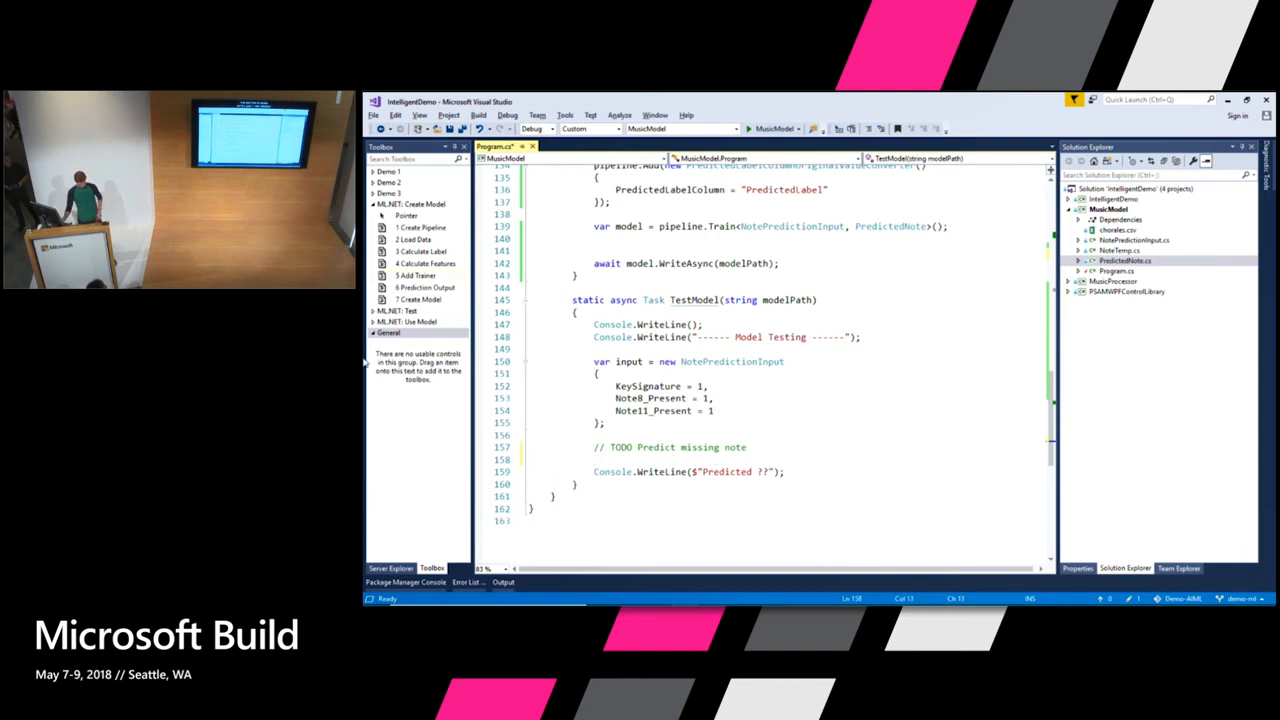
Insert the Load Model snippet into TestModel via PredictionModel.ReadAsync and start the 'var output' prediction line
{"action": "left_click", "coordinate": [402, 312]}
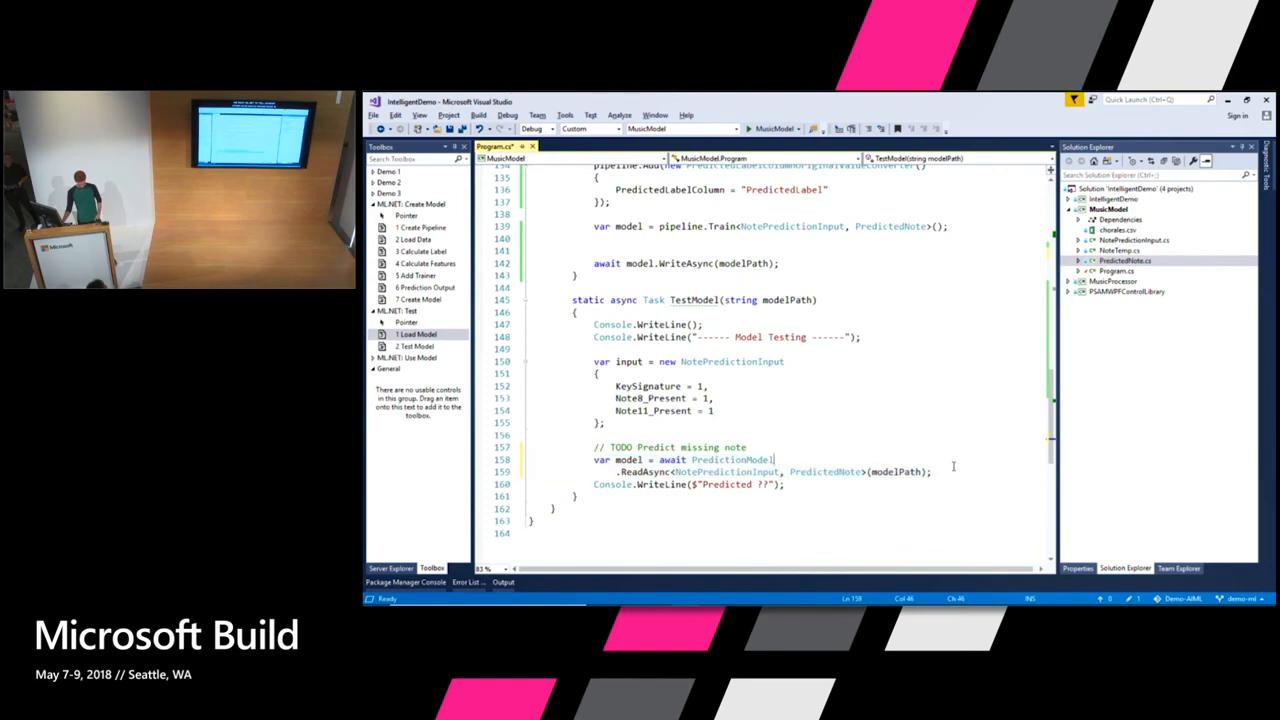
{"action": "key", "text": "enter"}
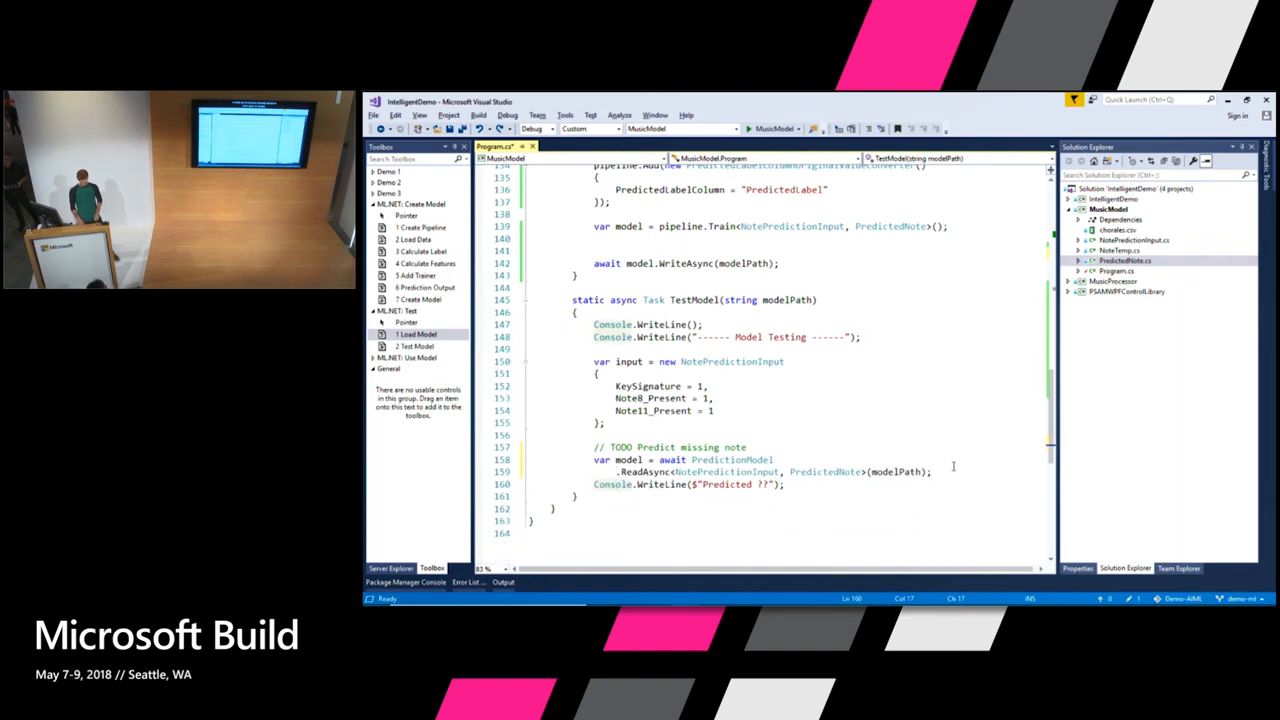
{"action": "key", "text": "enter"}
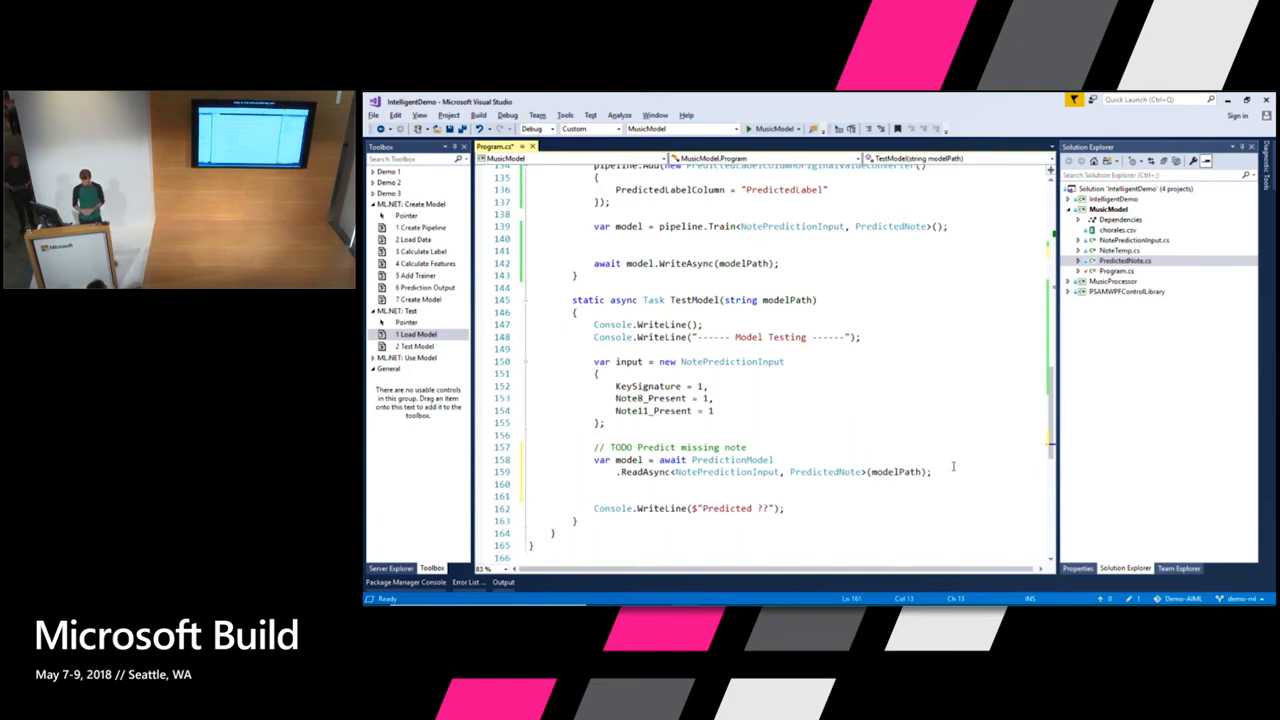
{"action": "type", "text": "var"}
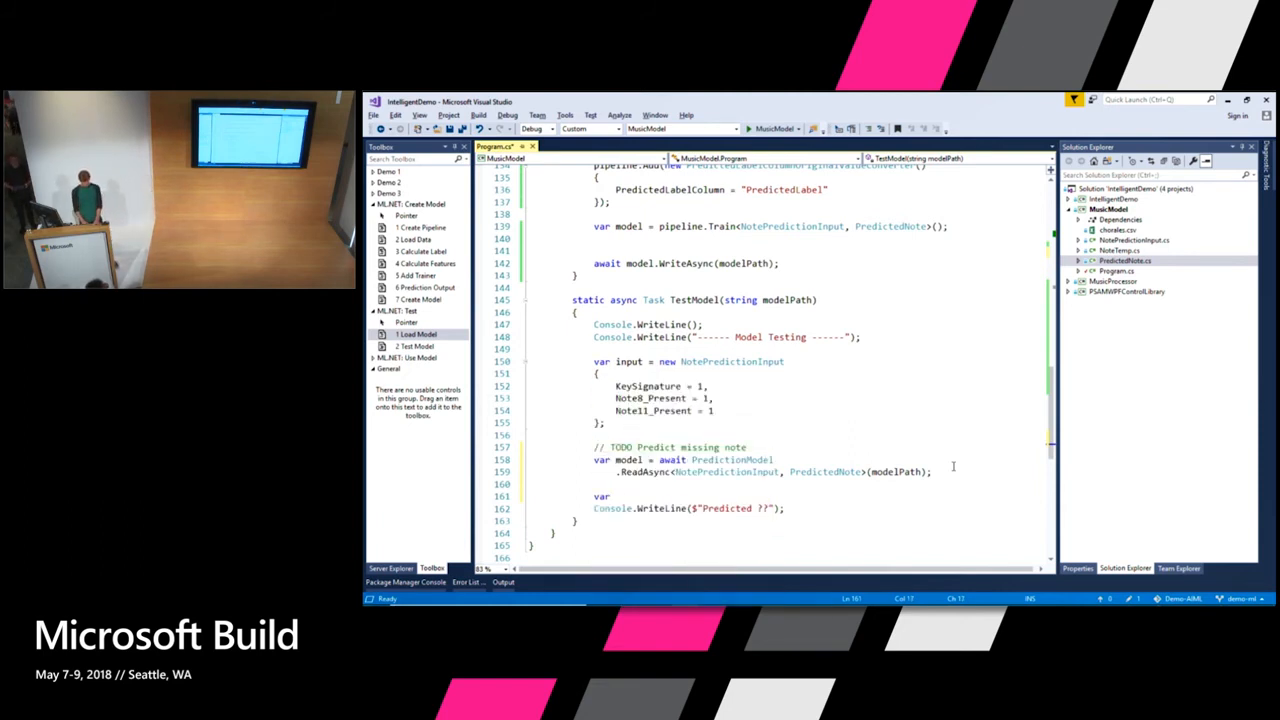
{"action": "type", "text": "output"}
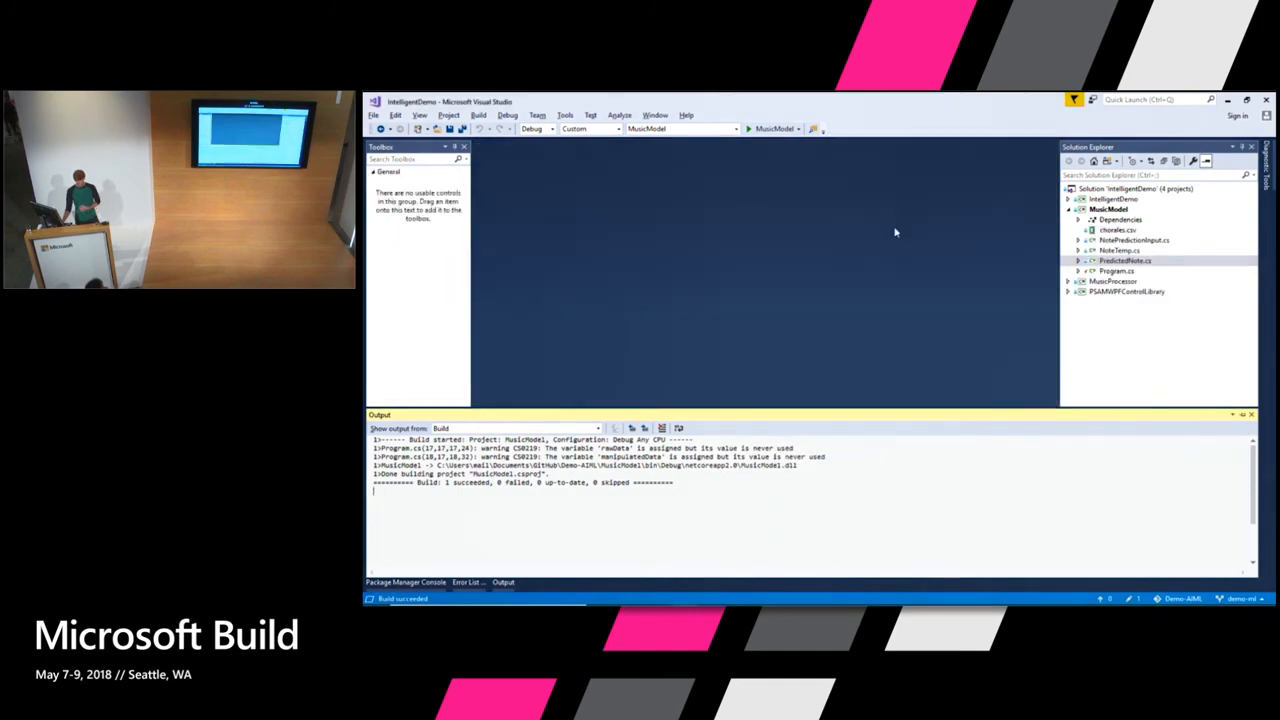
Add MusicModel.zip to IntelligentDemo and set Copy to Output Directory to Copy always
{"action": "right_click", "coordinate": [1108, 210]}
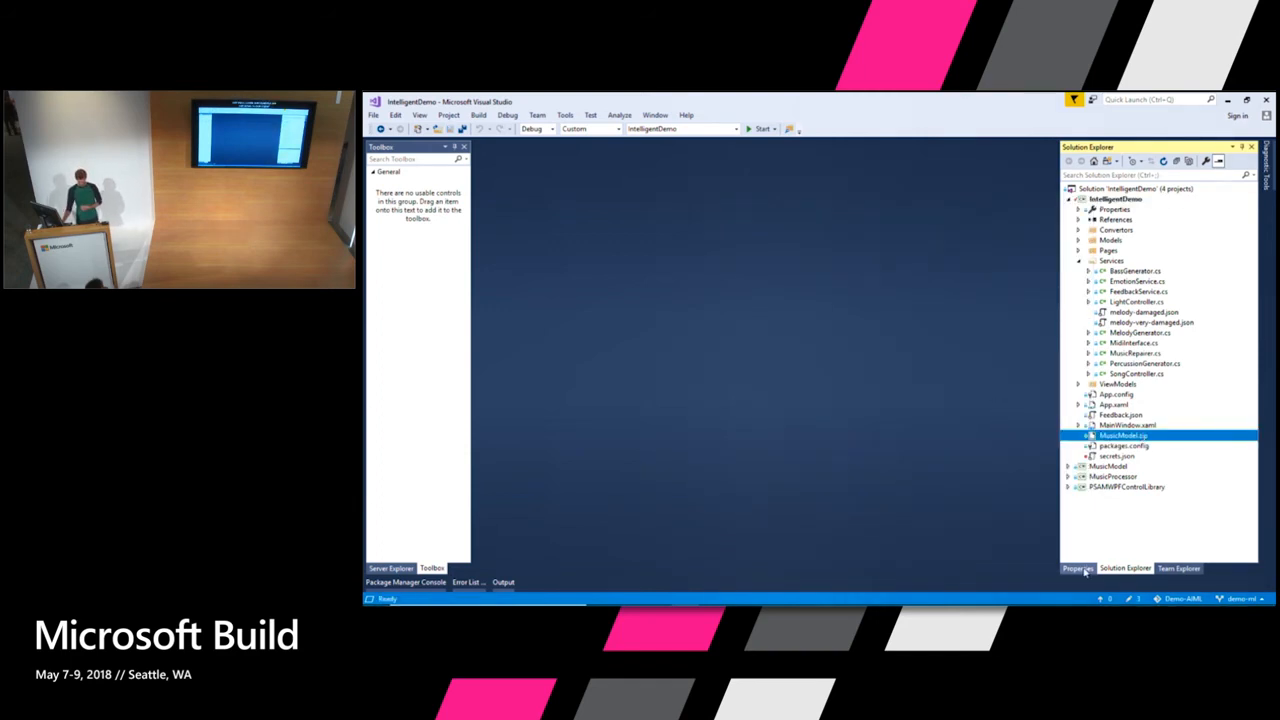
{"action": "left_click", "coordinate": [1076, 568]}
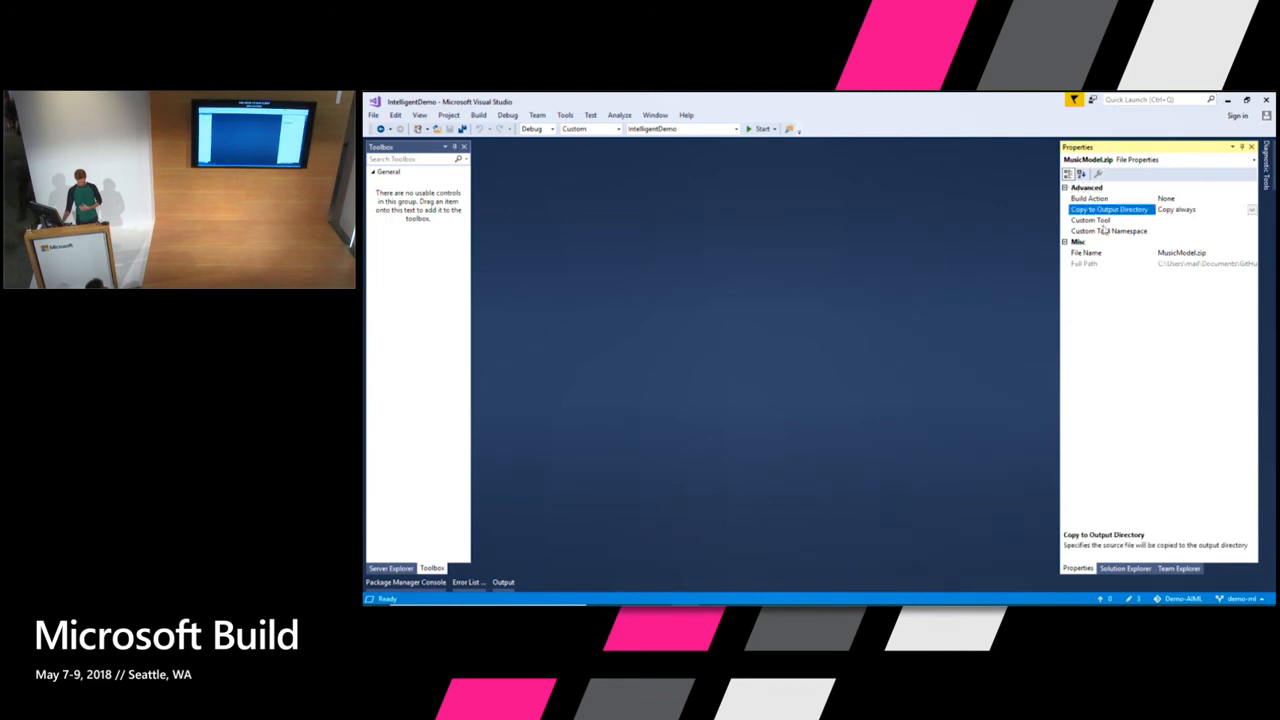
{"action": "mouse_move", "coordinate": [908, 244]}
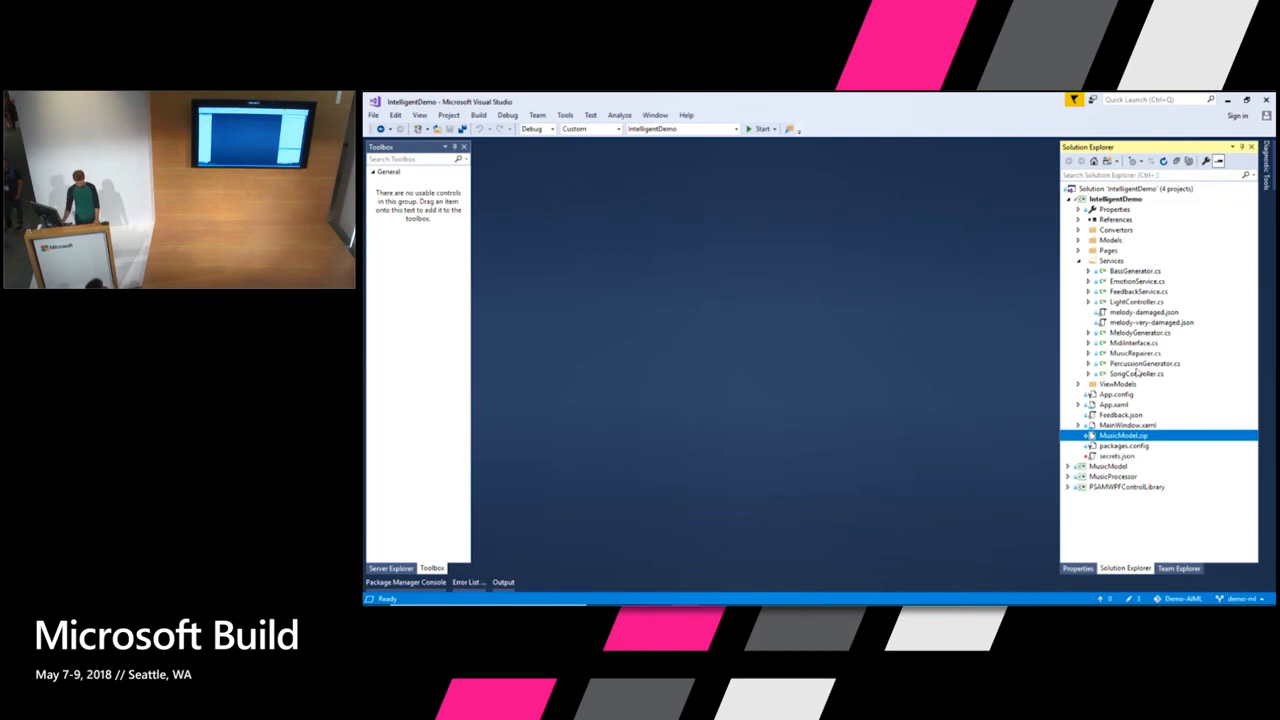
In MusicRepairer.cs, drop the Load Model snippet under the TODO in the Repair method
{"action": "left_click", "coordinate": [1136, 352]}
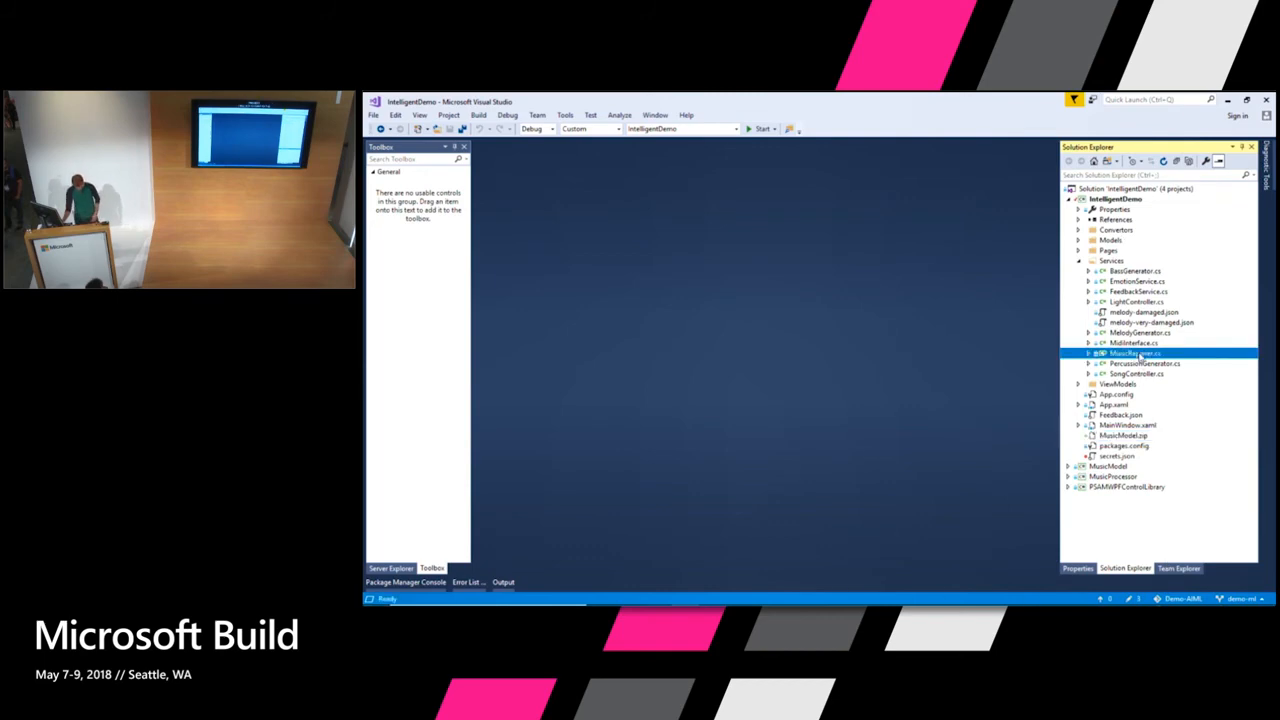
{"action": "double_click", "coordinate": [1132, 352]}
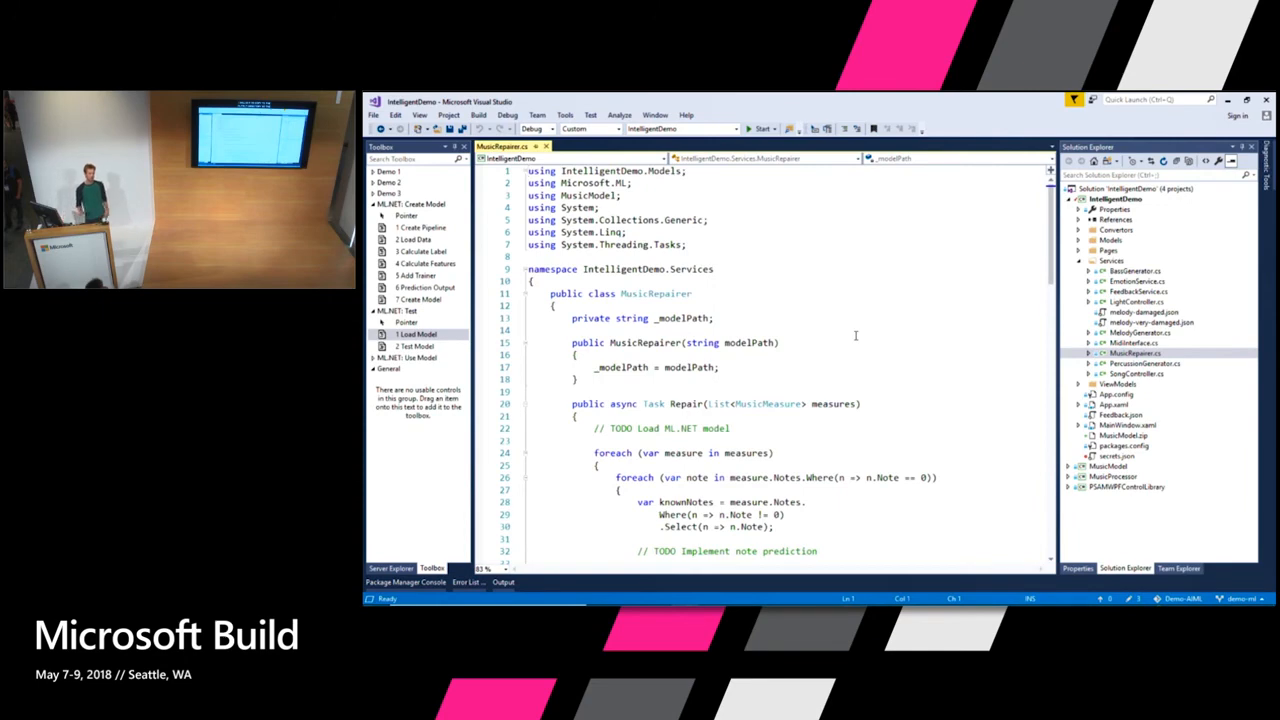
{"action": "scroll", "scroll_direction": "down", "scroll_amount": 3}
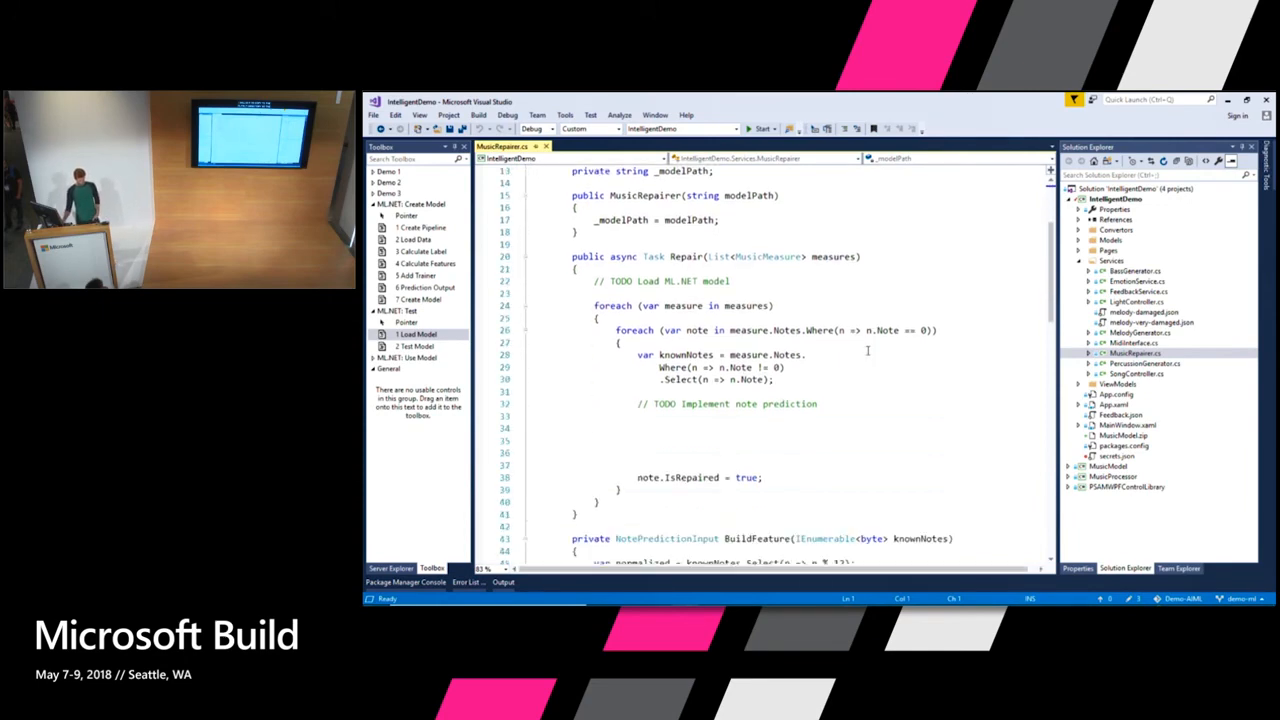
{"action": "scroll", "scroll_direction": "down", "scroll_amount": 3}
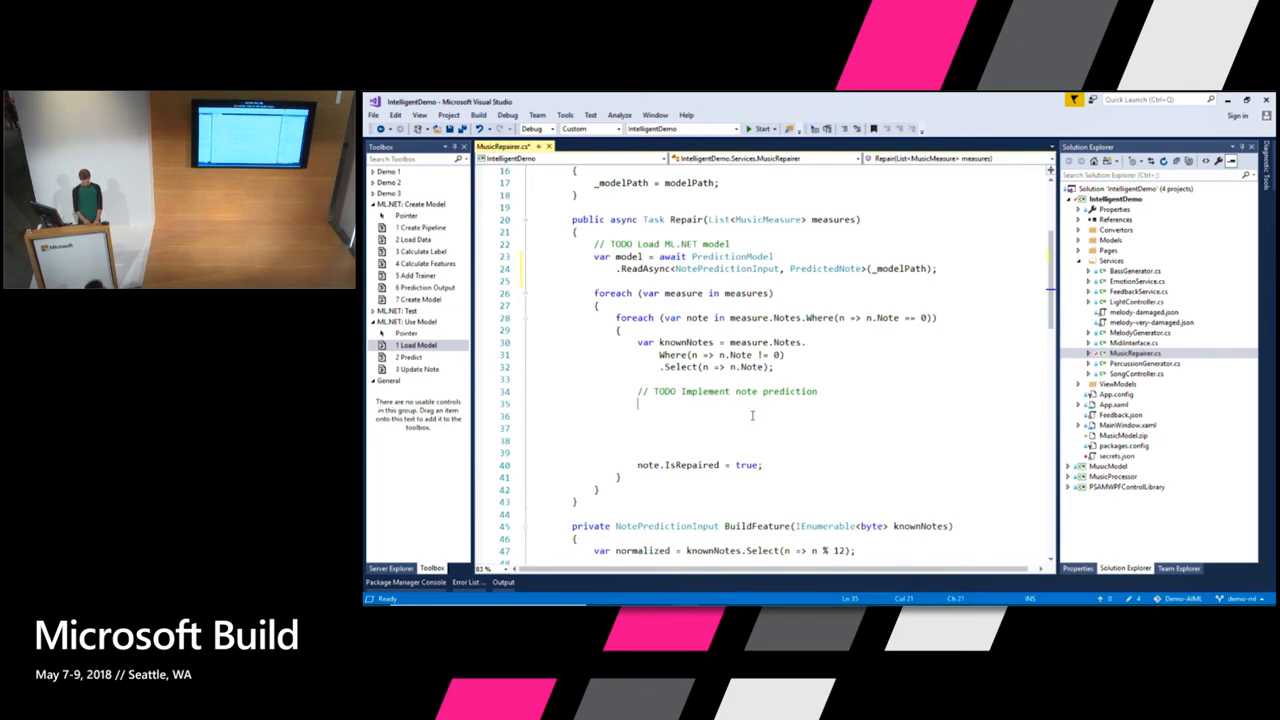
Build the feature input from known notes and write 'var result = model.Predict(input);' in the loop
{"action": "type", "text": "var"}
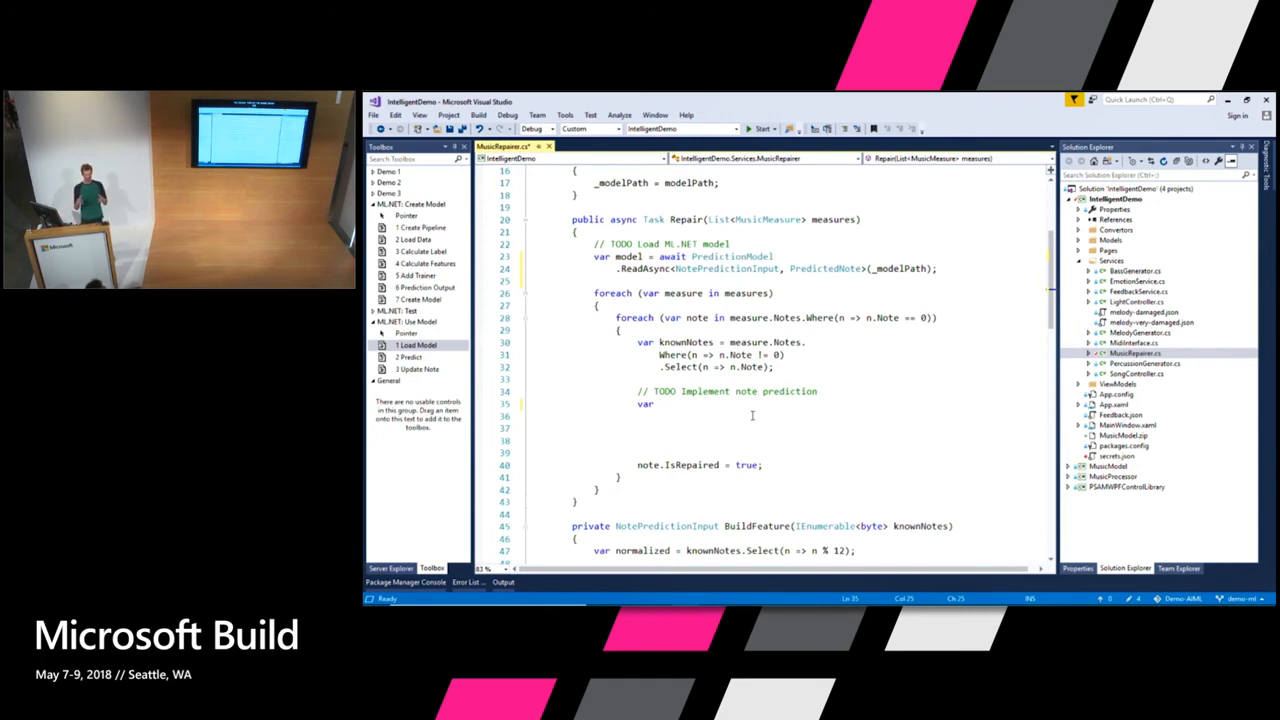
{"action": "type", "text": "_input"}
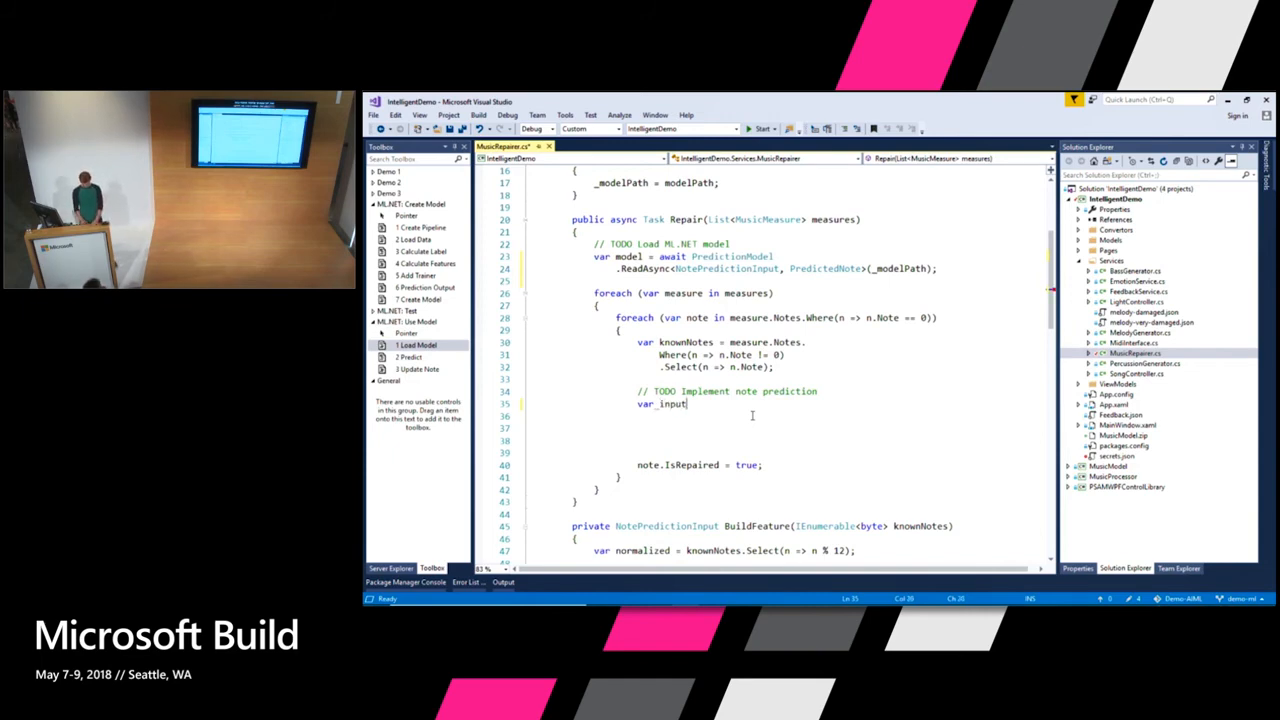
{"action": "type", "text": "= BuildFeature"}
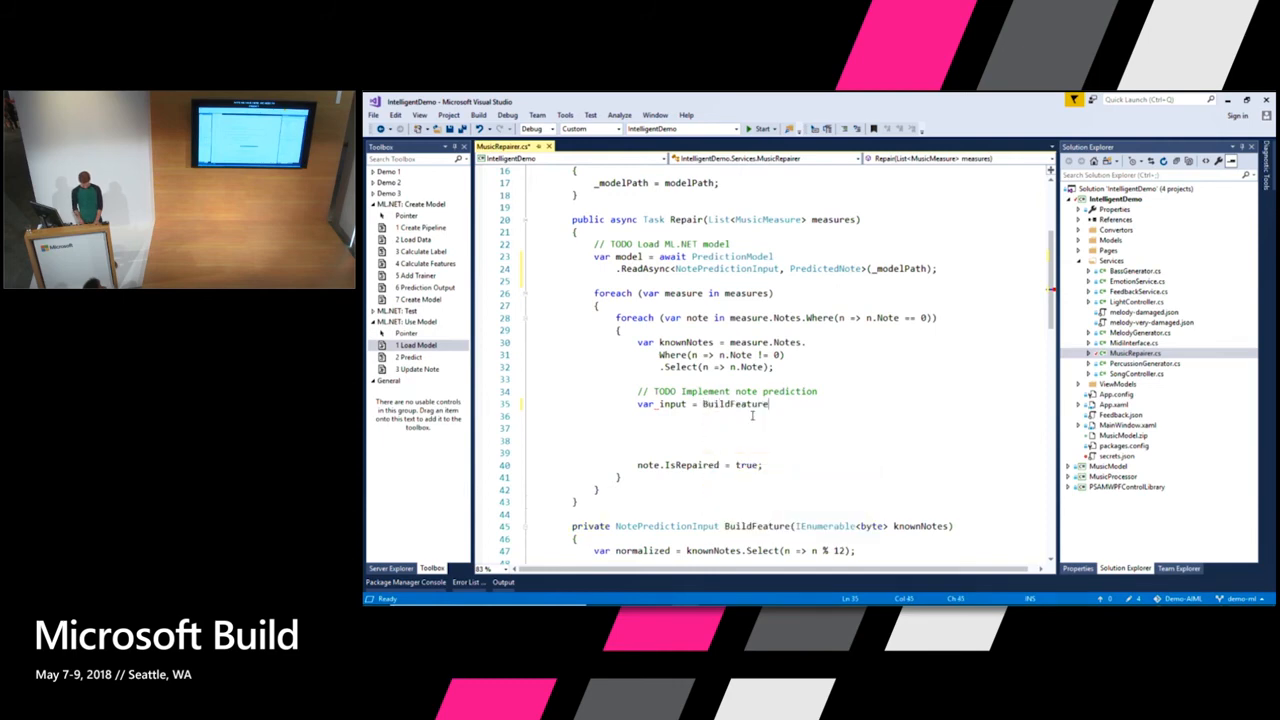
{"action": "type", "text": "knownNotes);"}
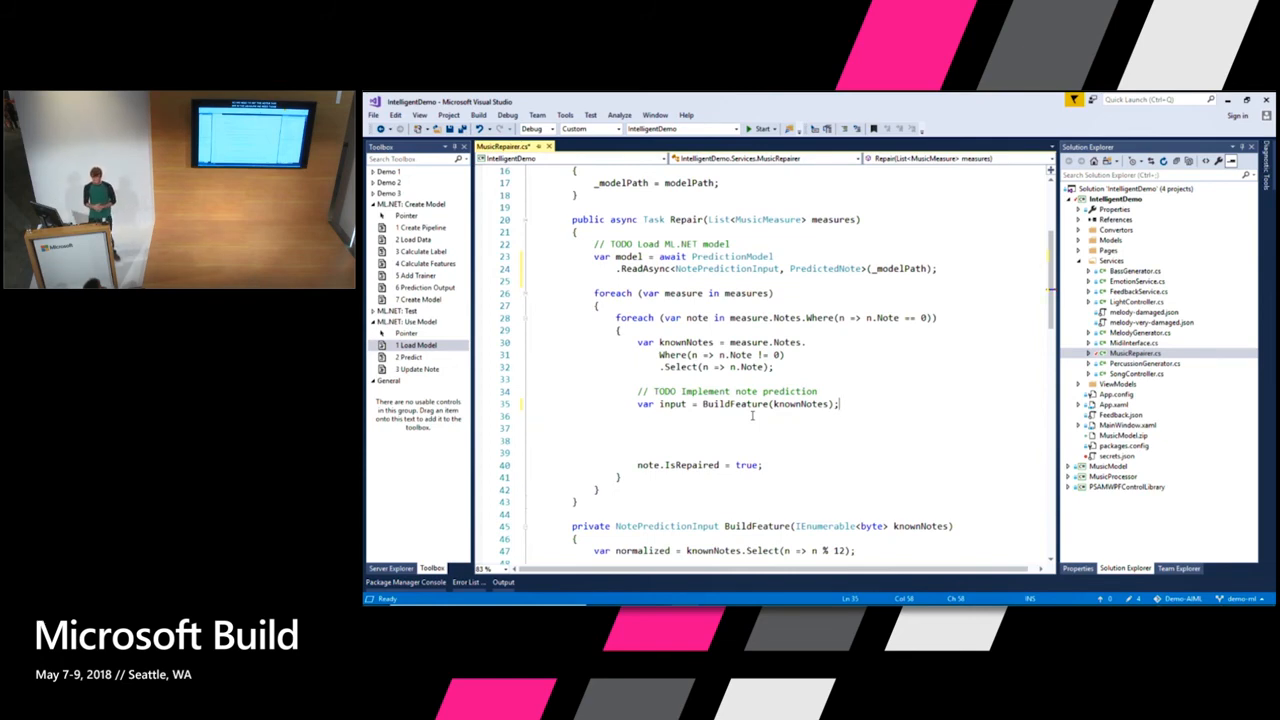
{"action": "type", "text": "var"}
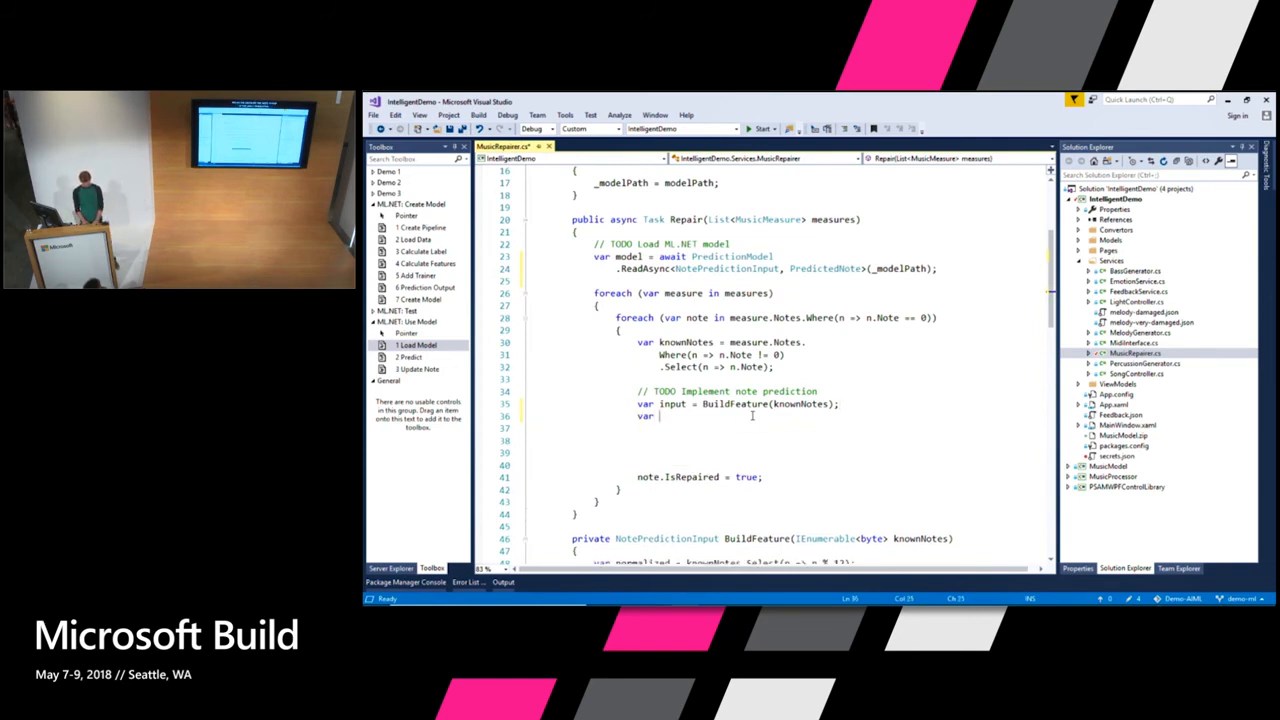
{"action": "type", "text": "result ="}
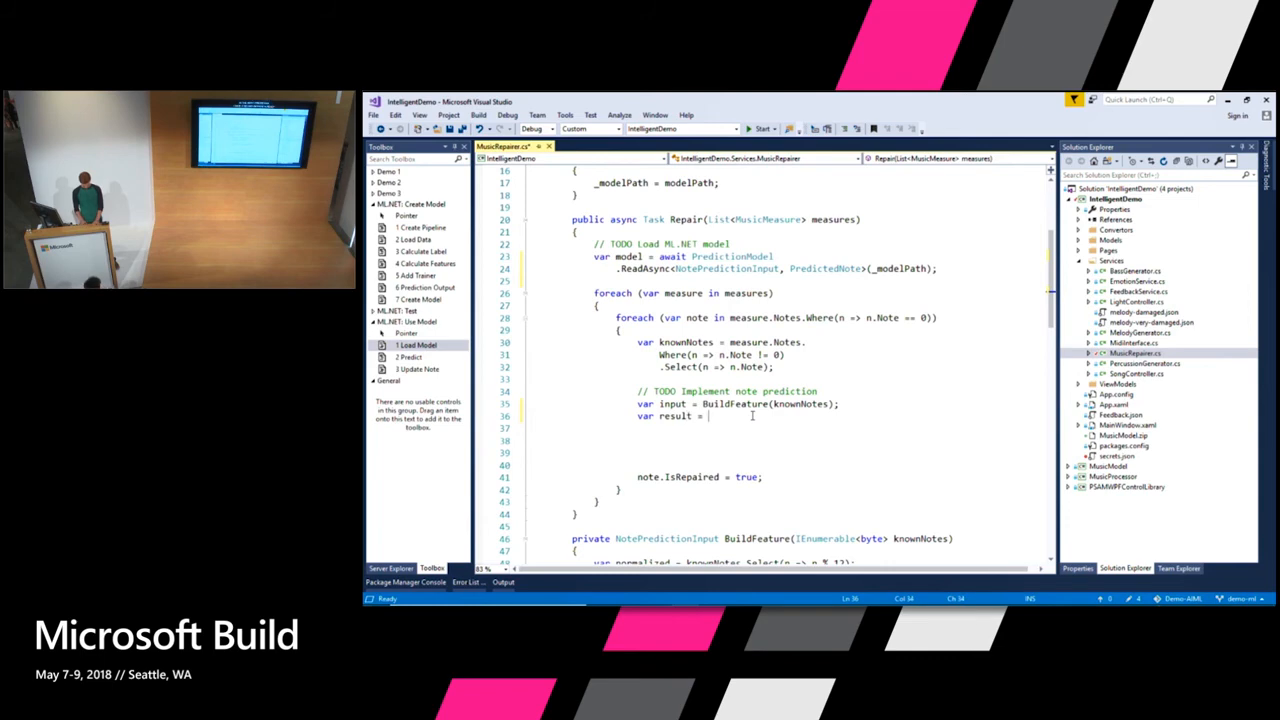
{"action": "type", "text": "model.Predict"}
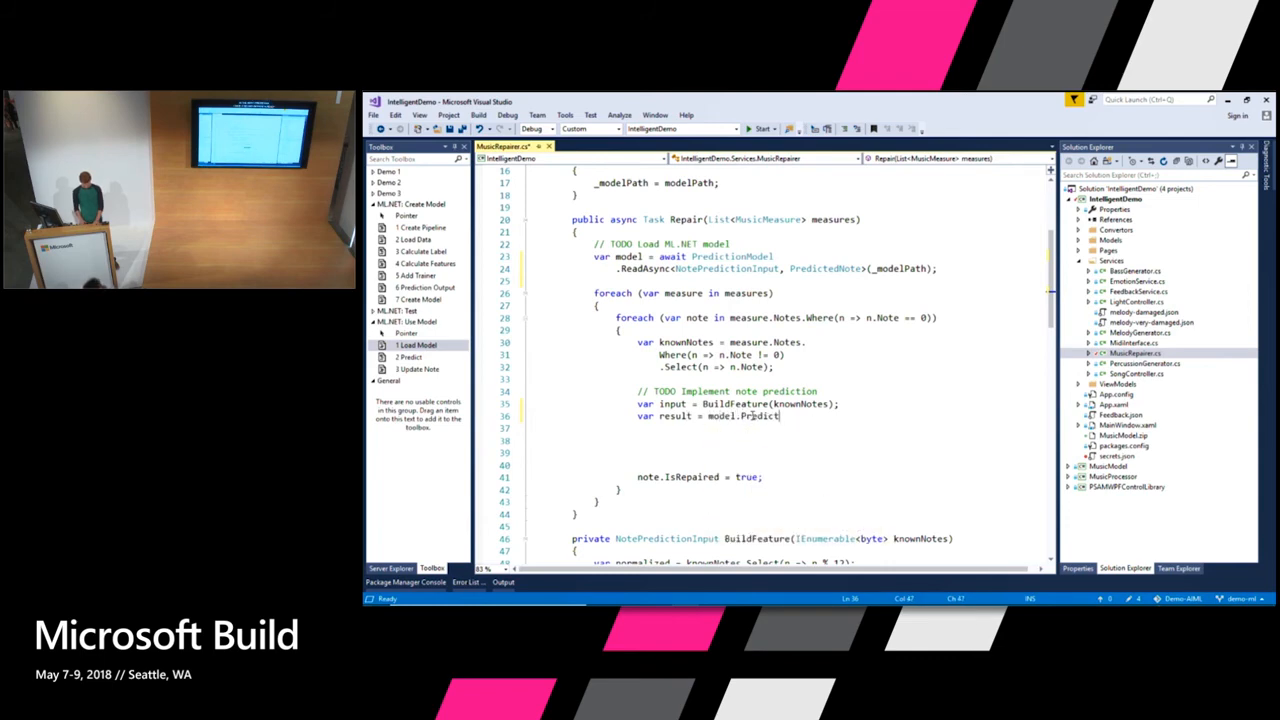
{"action": "type", "text": "(input"}
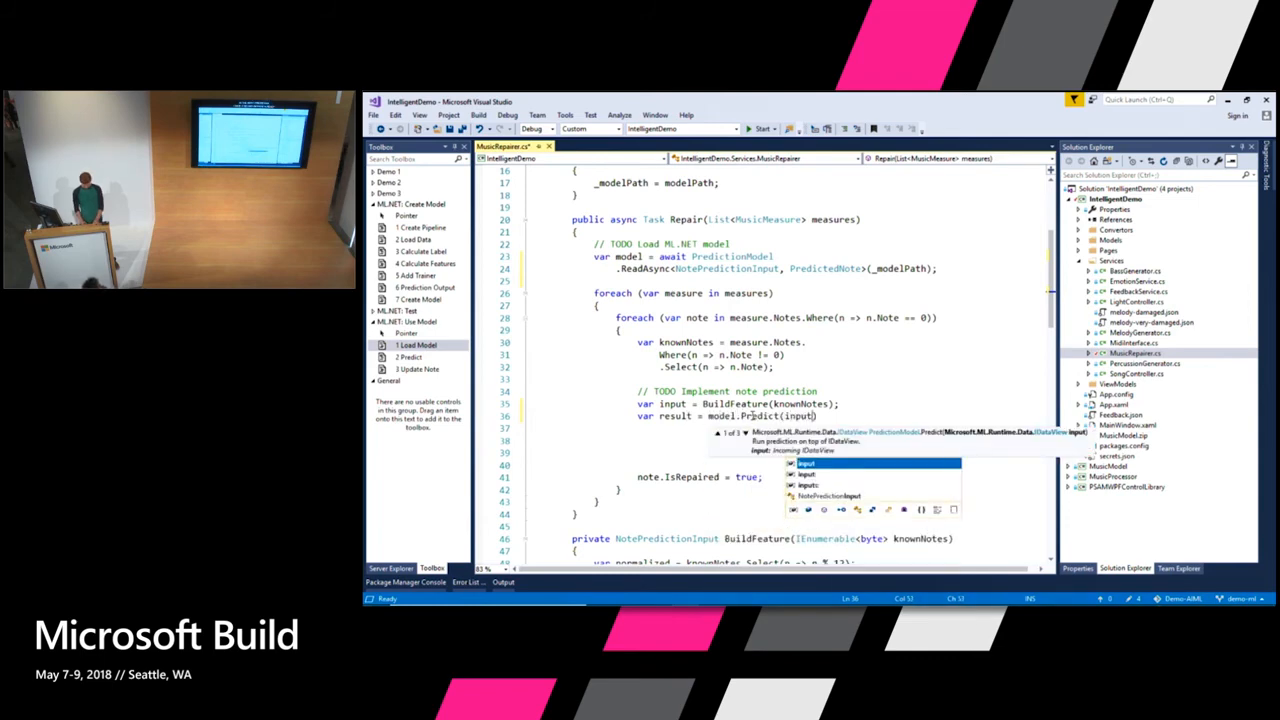
{"action": "key", "text": "Escape"}
{"action": "type", "text": ";"}
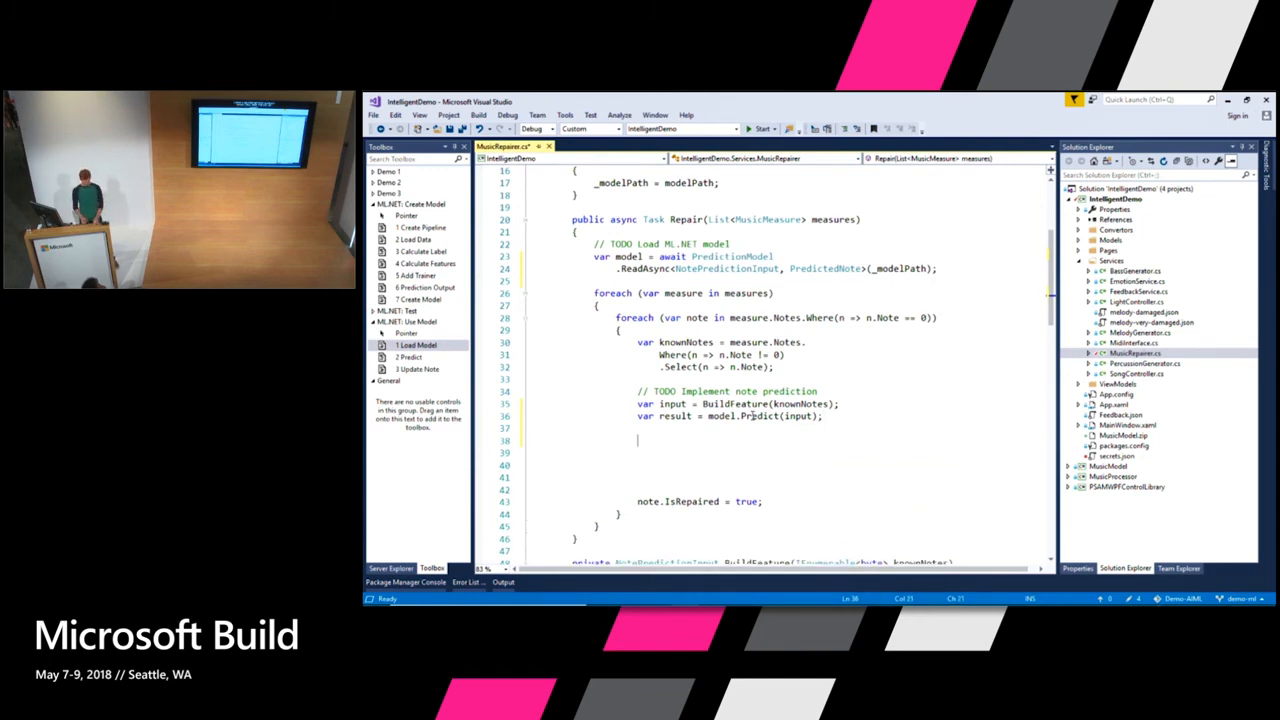
Set note.Note to AdjustToMeasureOctave(result.NoteNumber, knownNotes) for each missing note
{"action": "type", "text": "note."}
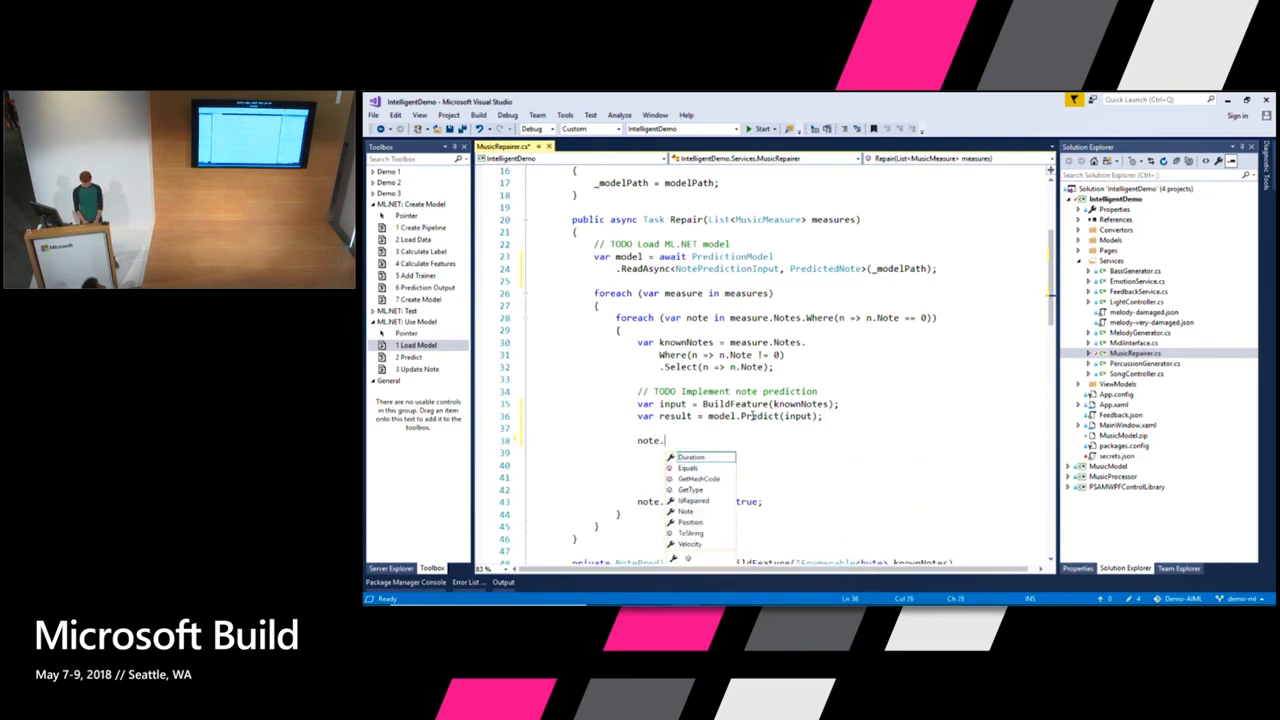
{"action": "type", "text": "Note ="}
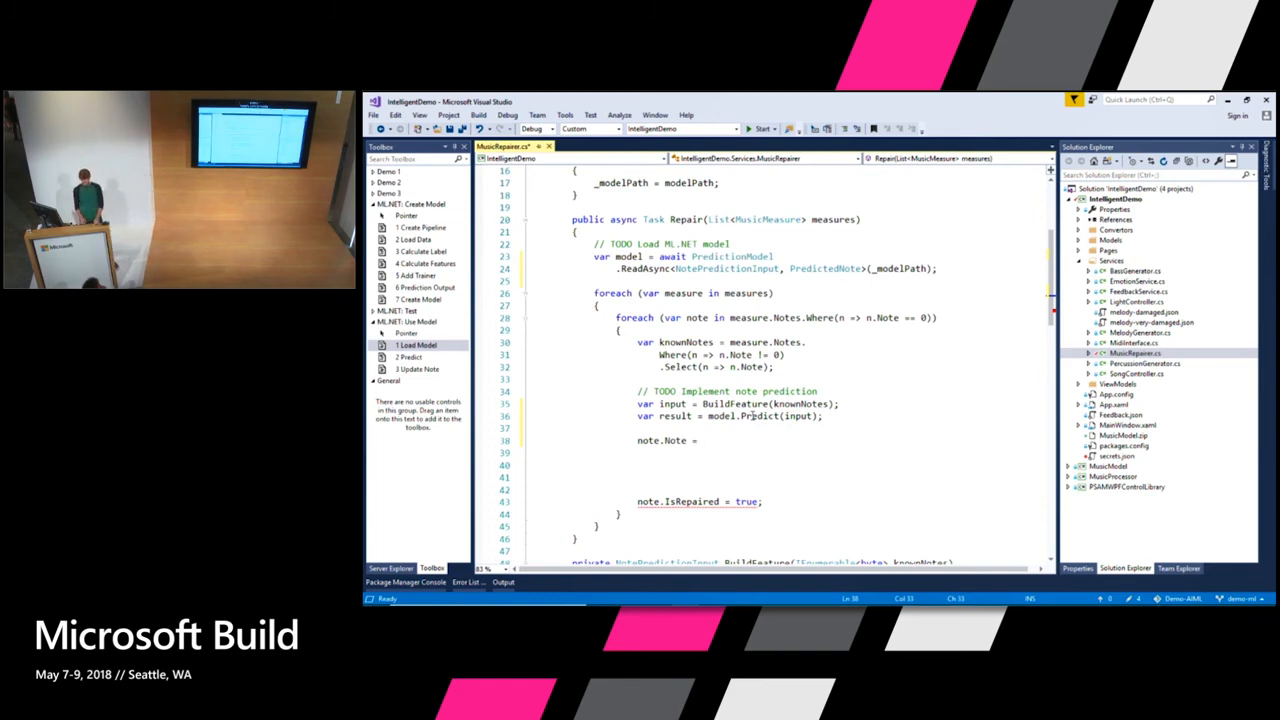
{"action": "type", "text": "AdjustToMeasureOctave("}
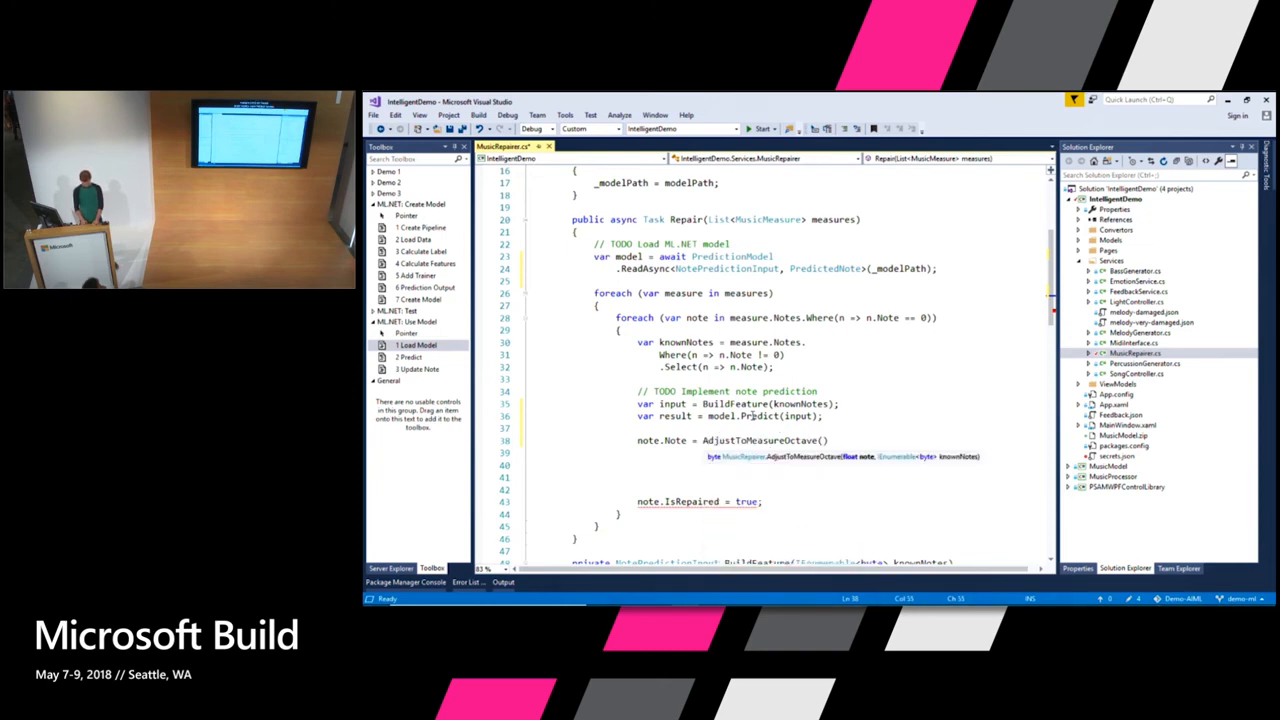
{"action": "type", "text": "result.no"}
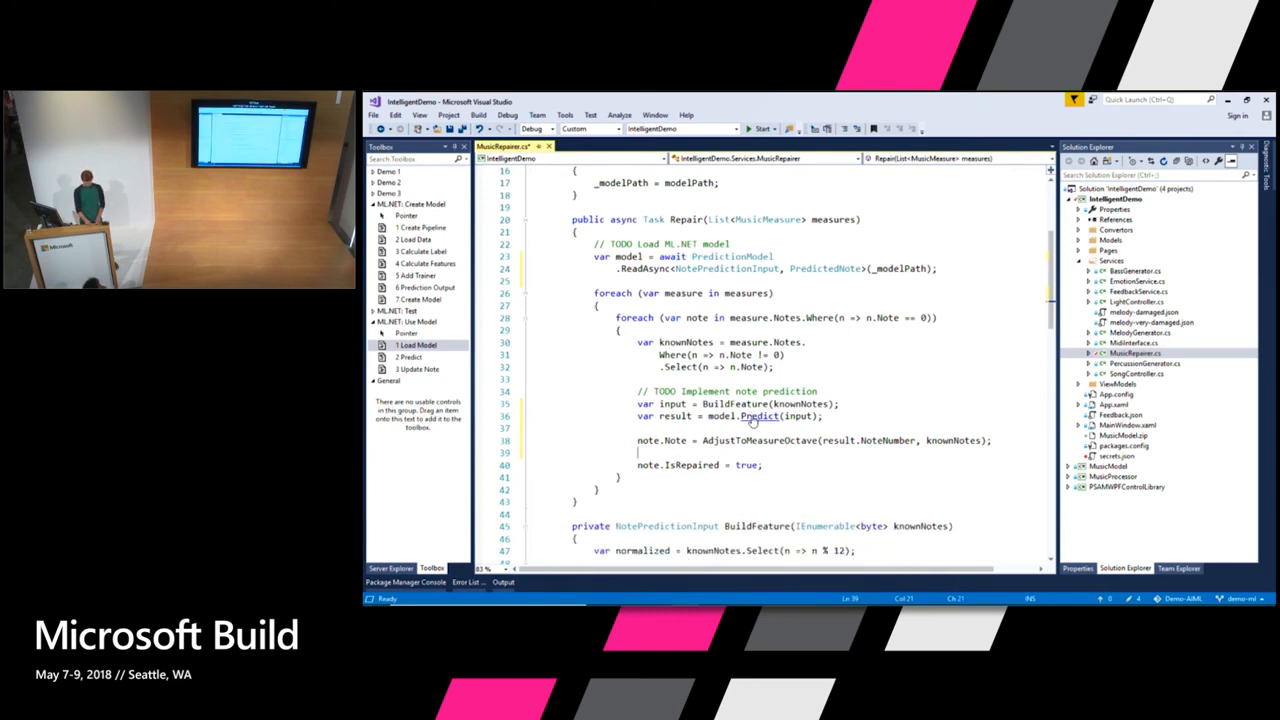
Launch the MIDI AI Showcase app in debug and play the repaired melody with red predicted notes
{"action": "left_click", "coordinate": [504, 582]}
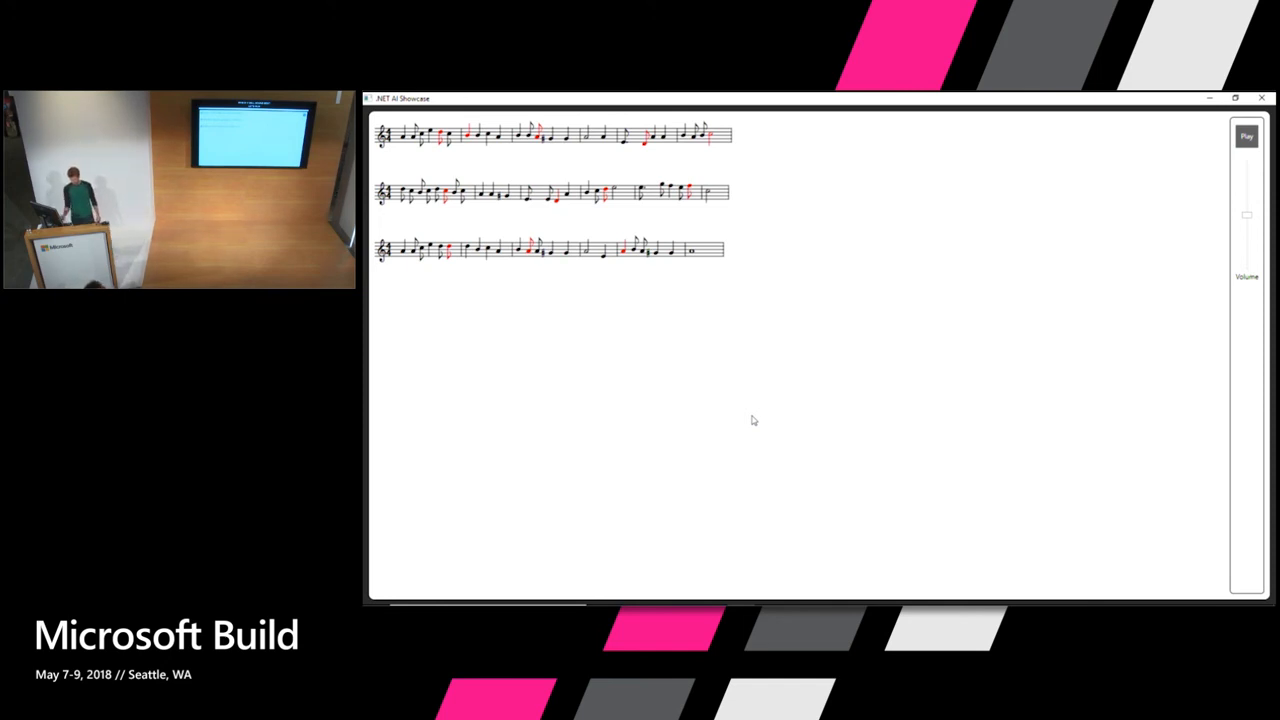
{"action": "left_click", "coordinate": [1246, 136]}
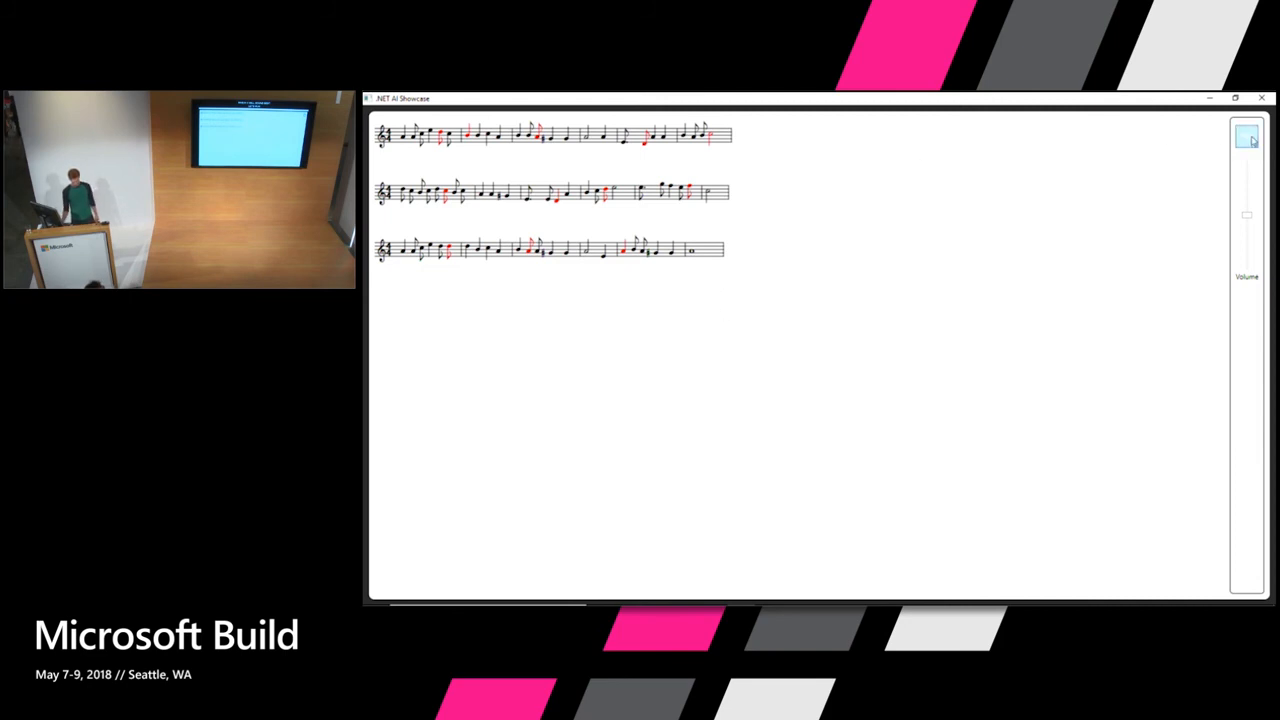
{"action": "left_click", "coordinate": [1246, 136]}
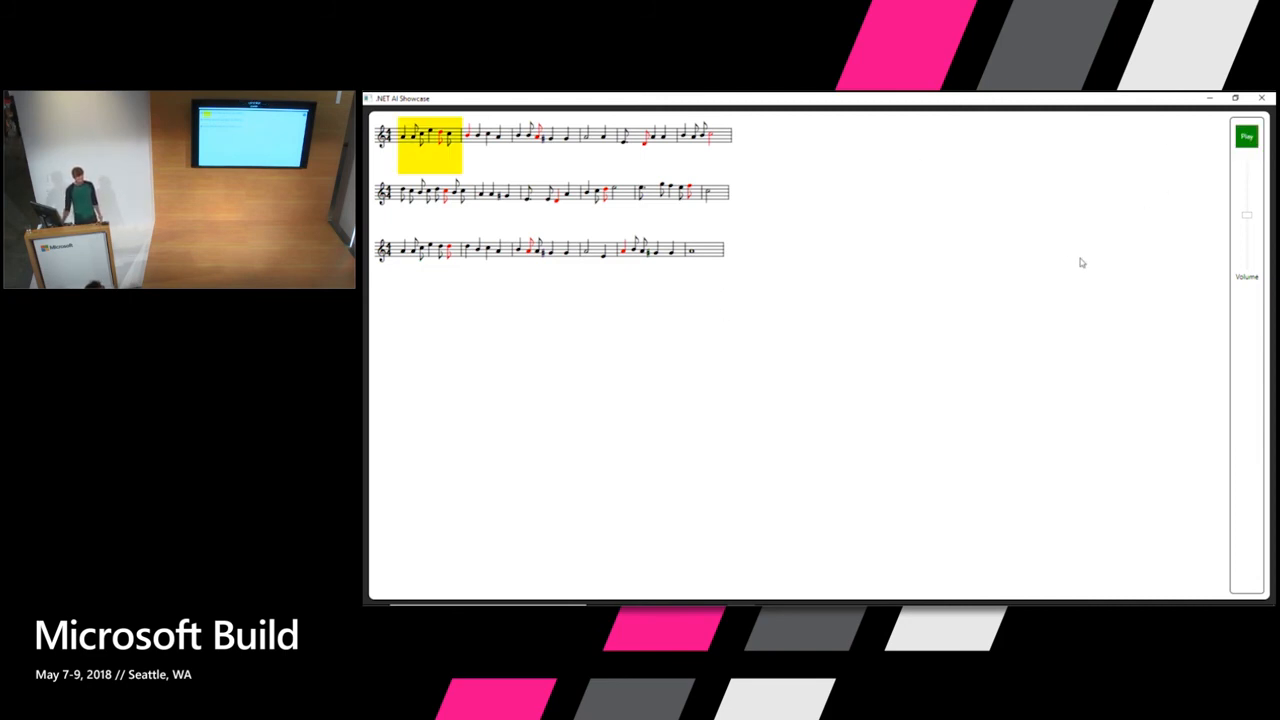
{"action": "left_click", "coordinate": [1246, 136]}
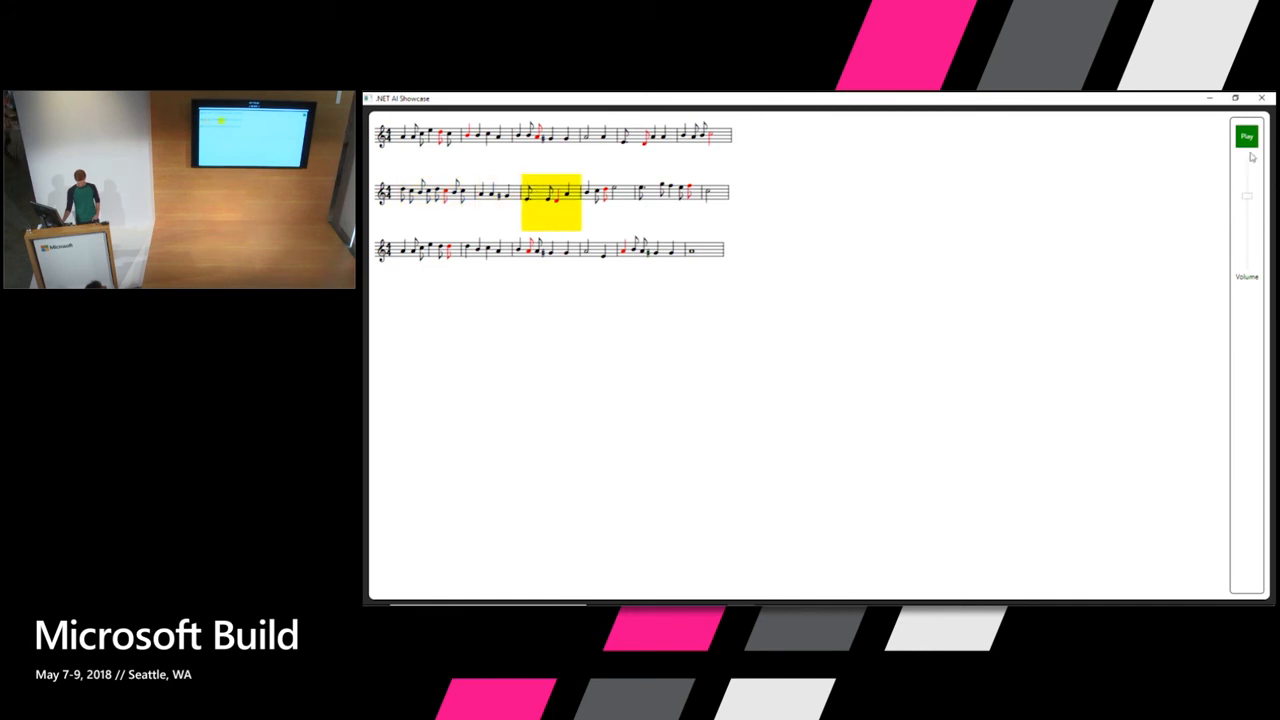
{"action": "left_click", "coordinate": [1248, 136]}
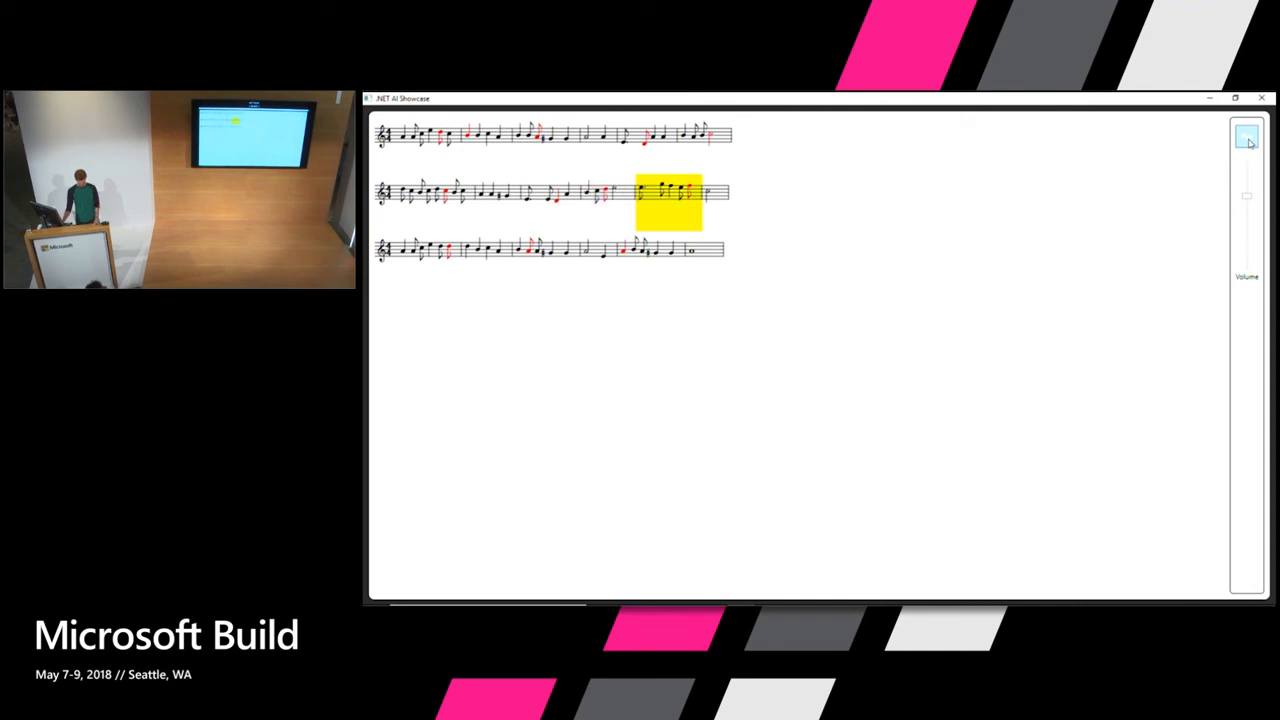
{"action": "left_click", "coordinate": [1248, 136]}
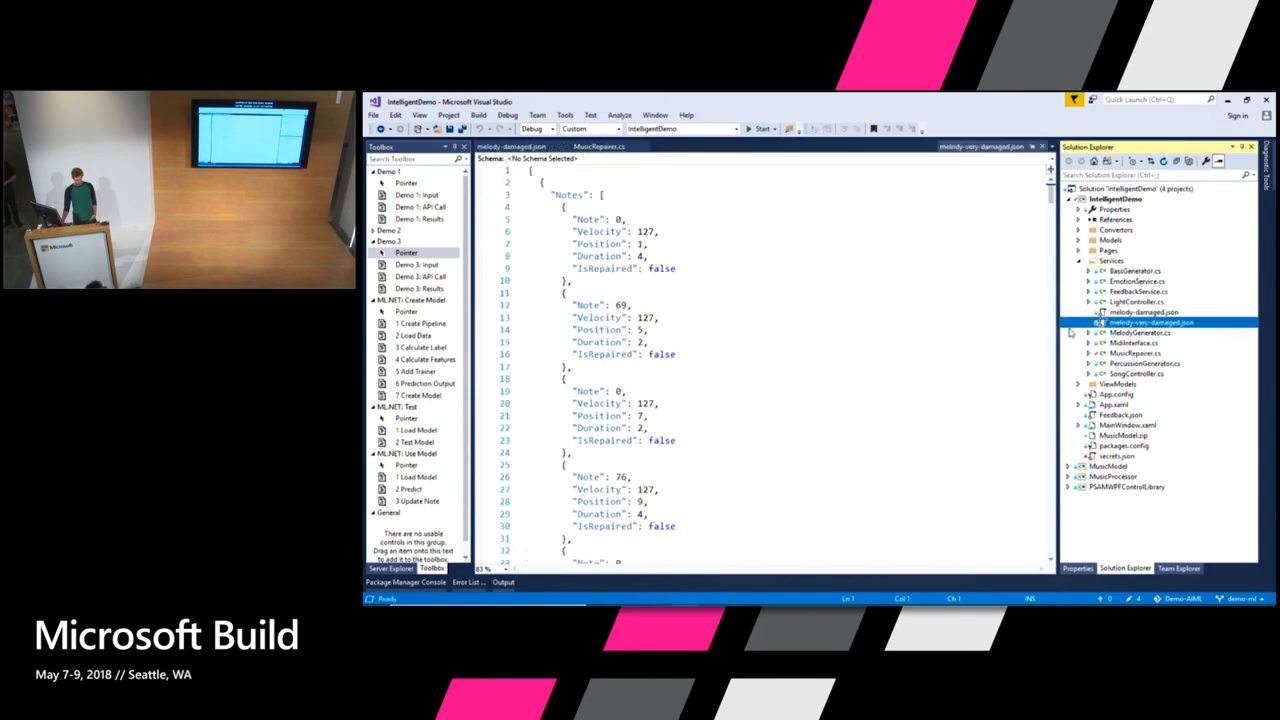
Look through the notes in melody.heavily-damaged.json
{"action": "left_click_drag", "start_coordinate": [576, 232], "coordinate": [648, 256]}
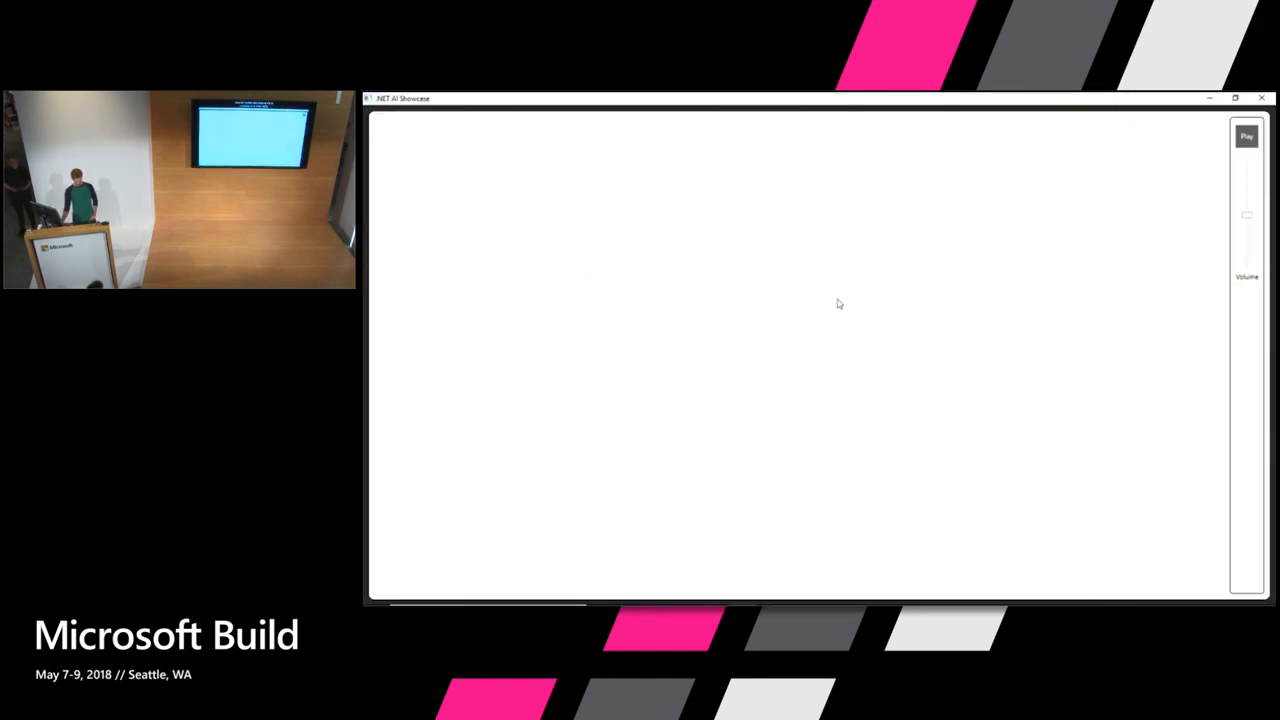
Play the repaired heavily damaged melody with many red predicted notes, then stop playback
{"action": "left_click", "coordinate": [1246, 136]}
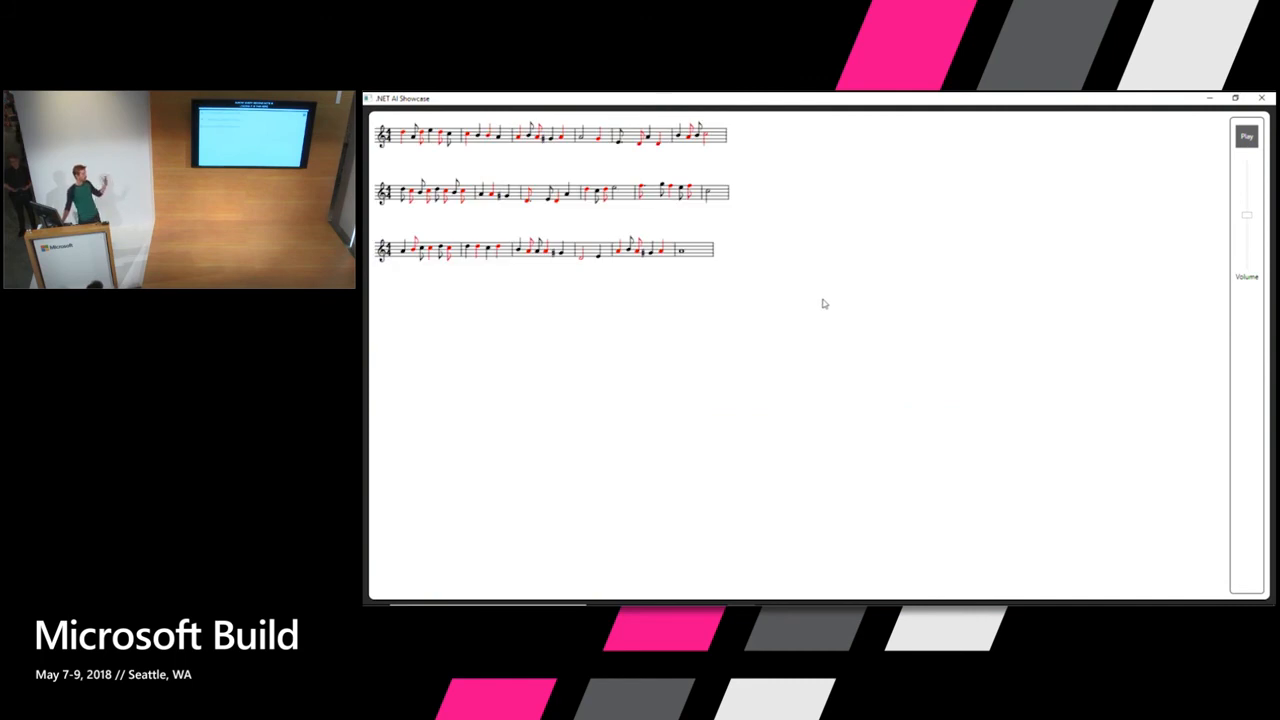
{"action": "mouse_move", "coordinate": [1010, 224]}
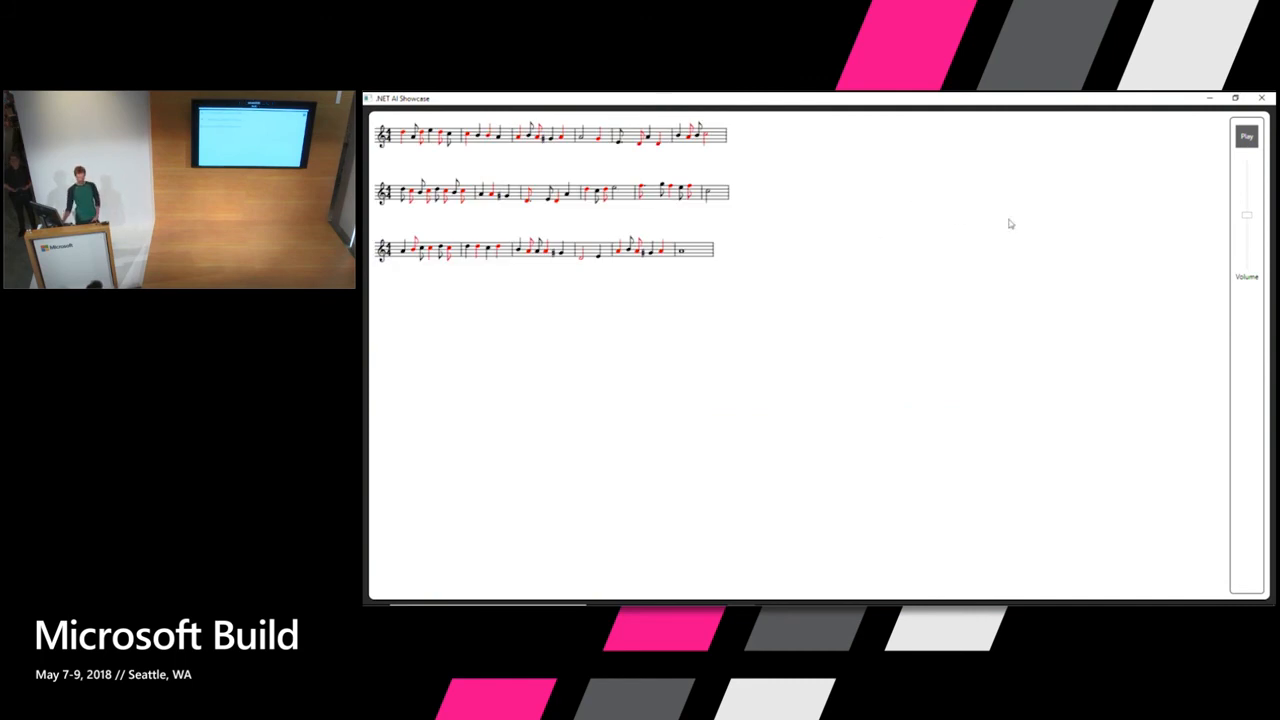
{"action": "left_click", "coordinate": [1244, 136]}
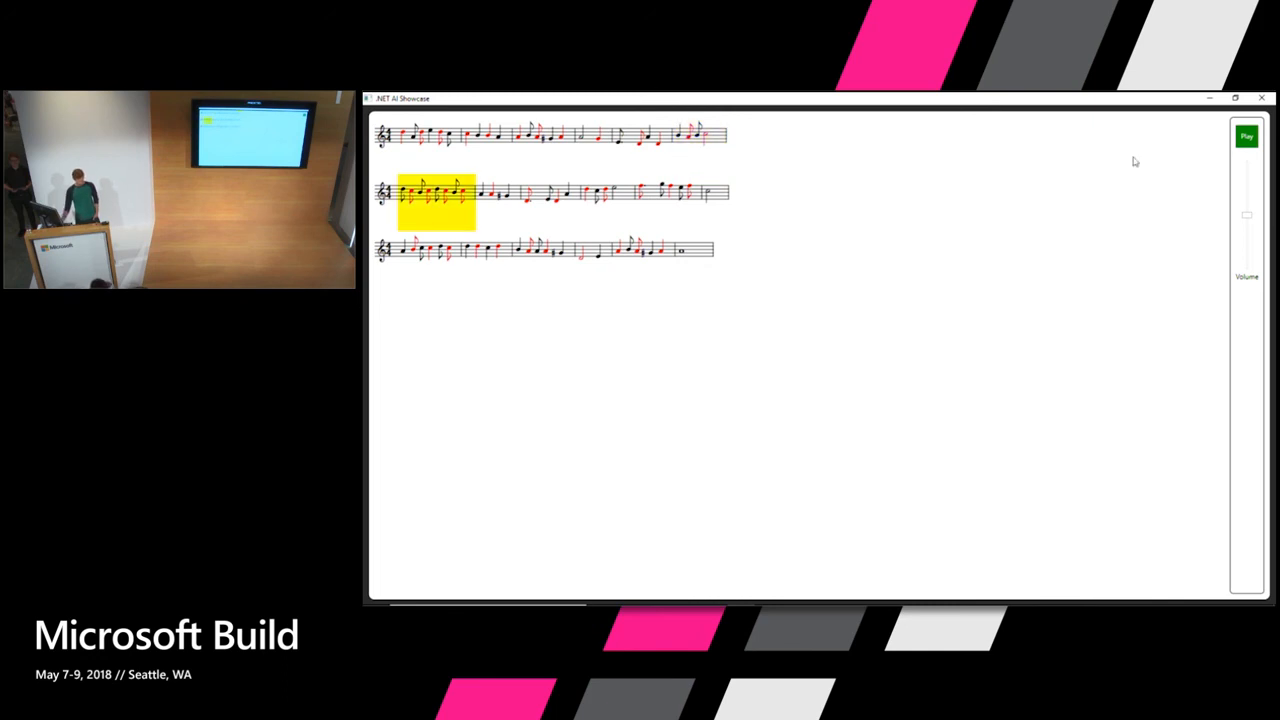
{"action": "left_click", "coordinate": [1246, 136]}
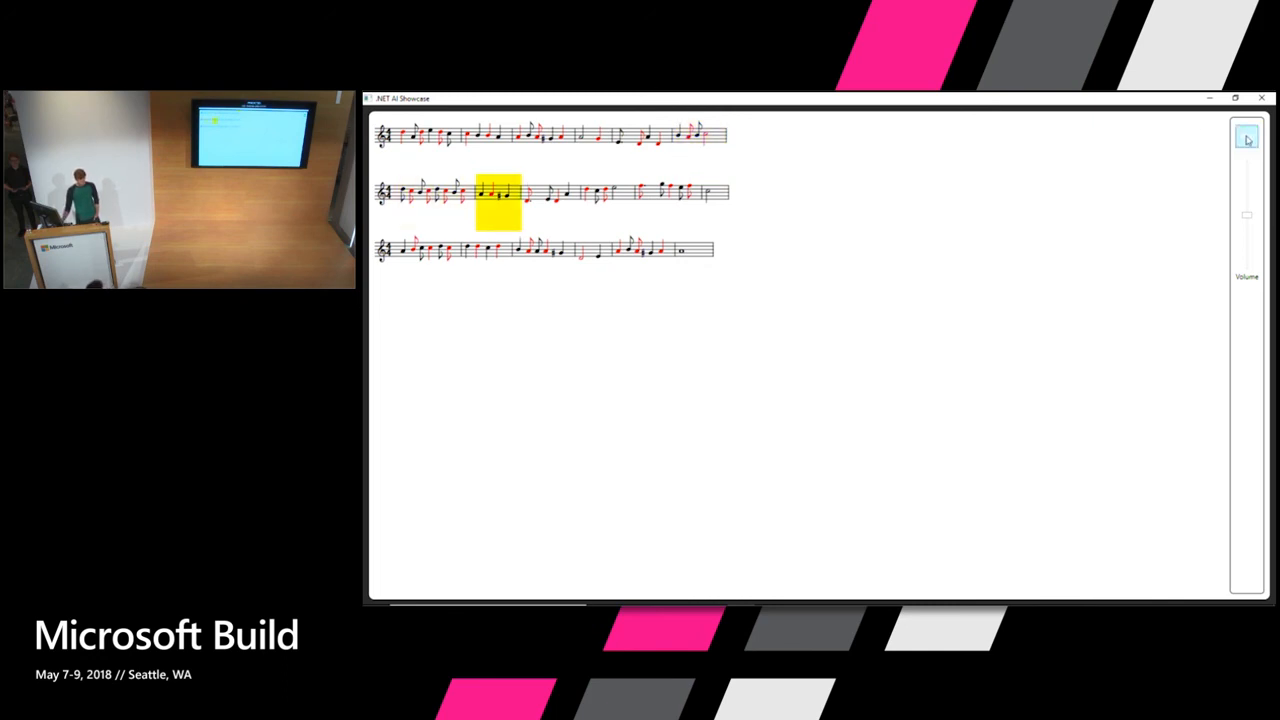
{"action": "left_click", "coordinate": [1246, 136]}
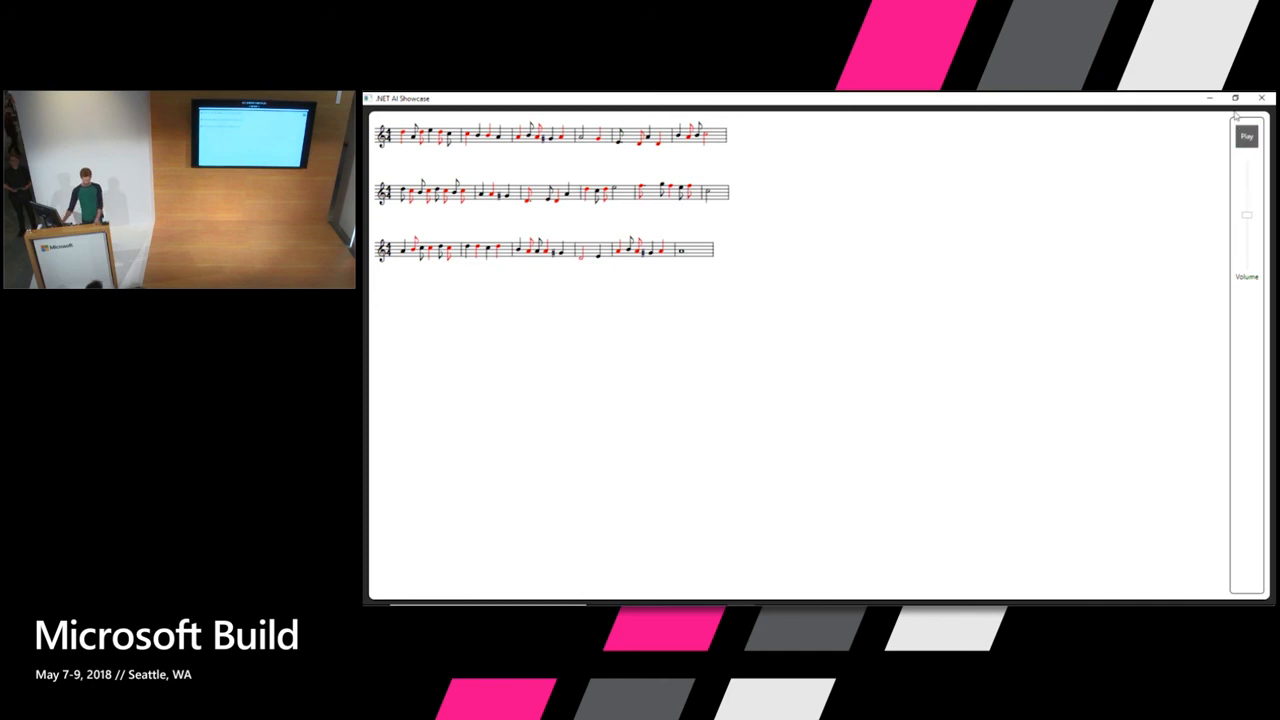